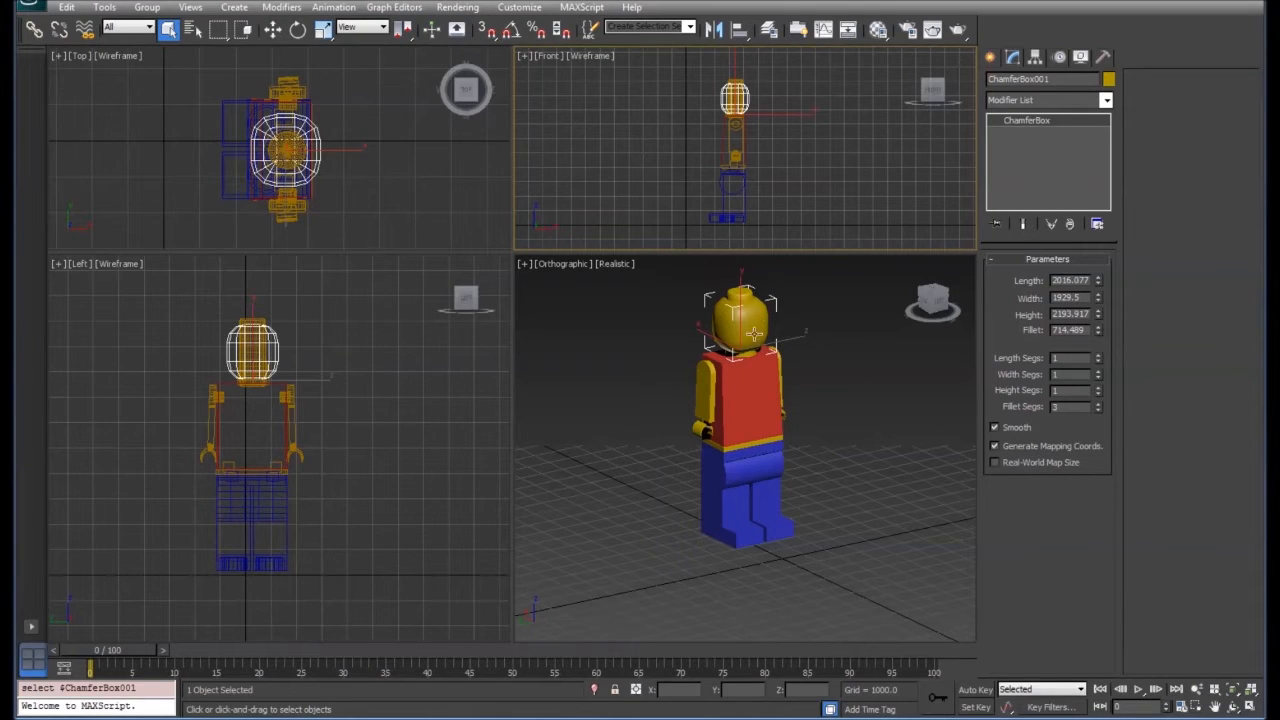
mouse_move(770, 310)
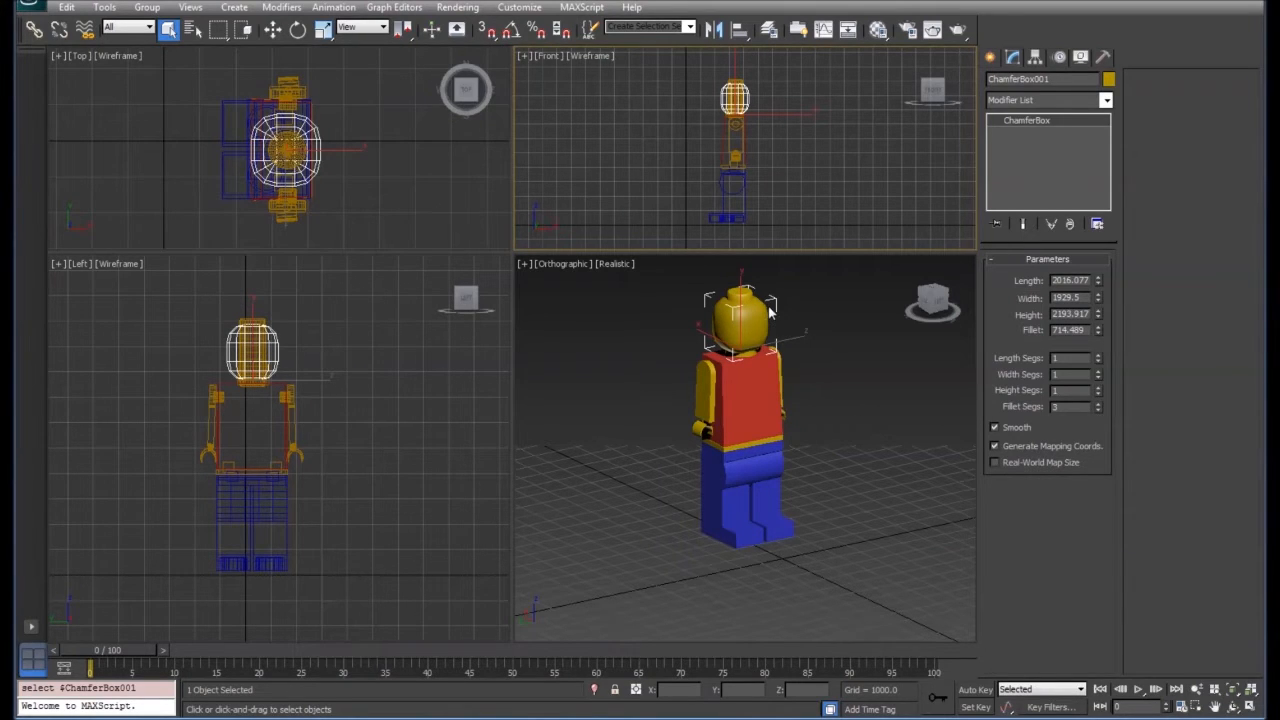
mouse_move(735, 340)
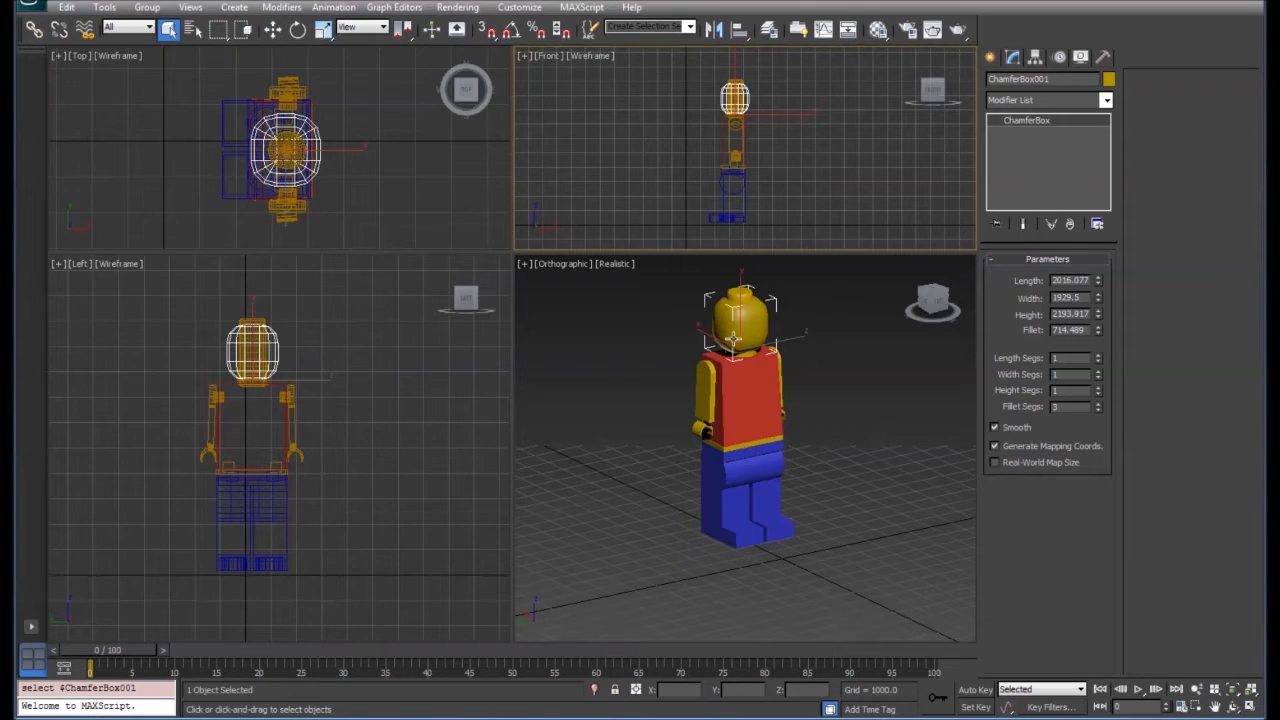
mouse_move(760, 420)
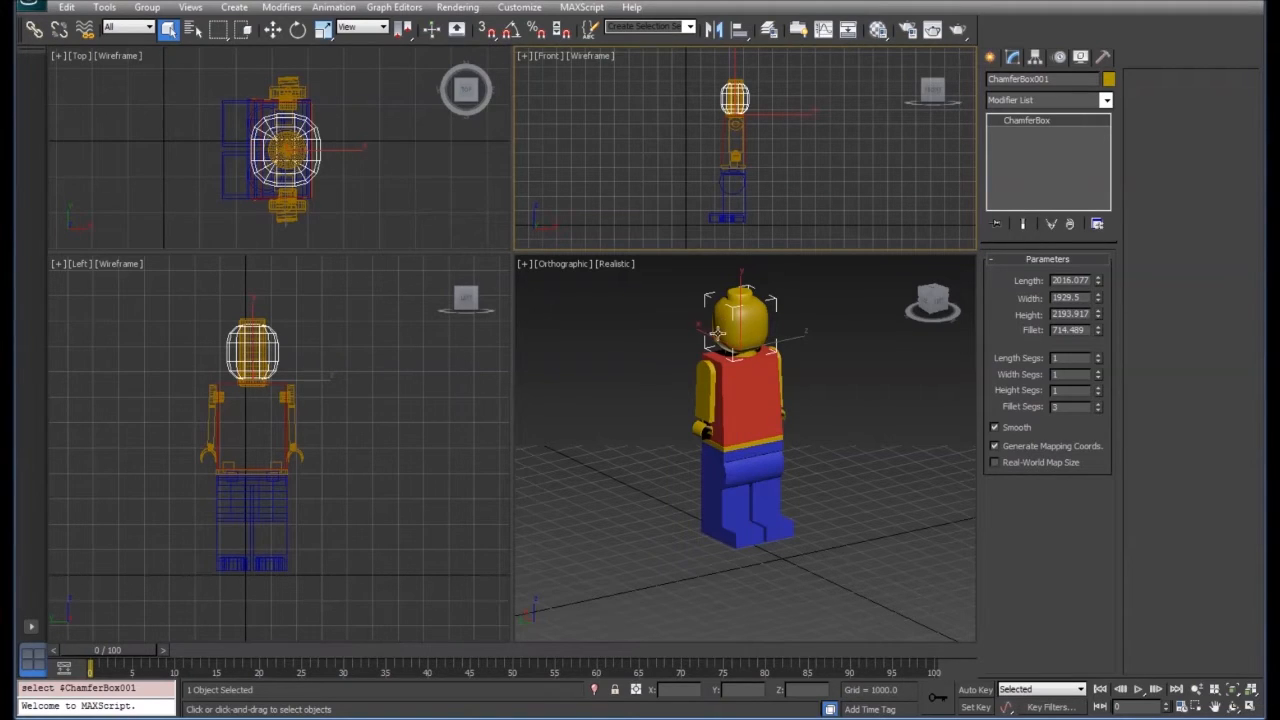
mouse_move(813, 388)
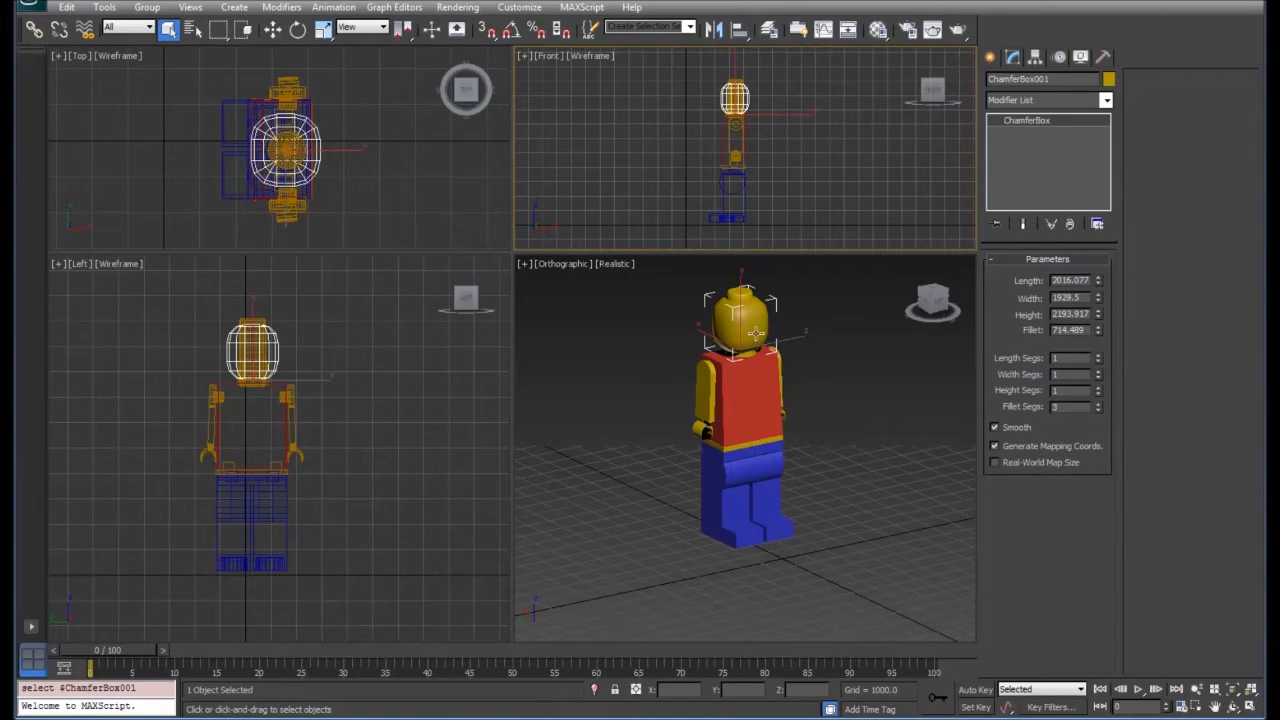
mouse_move(703, 327)
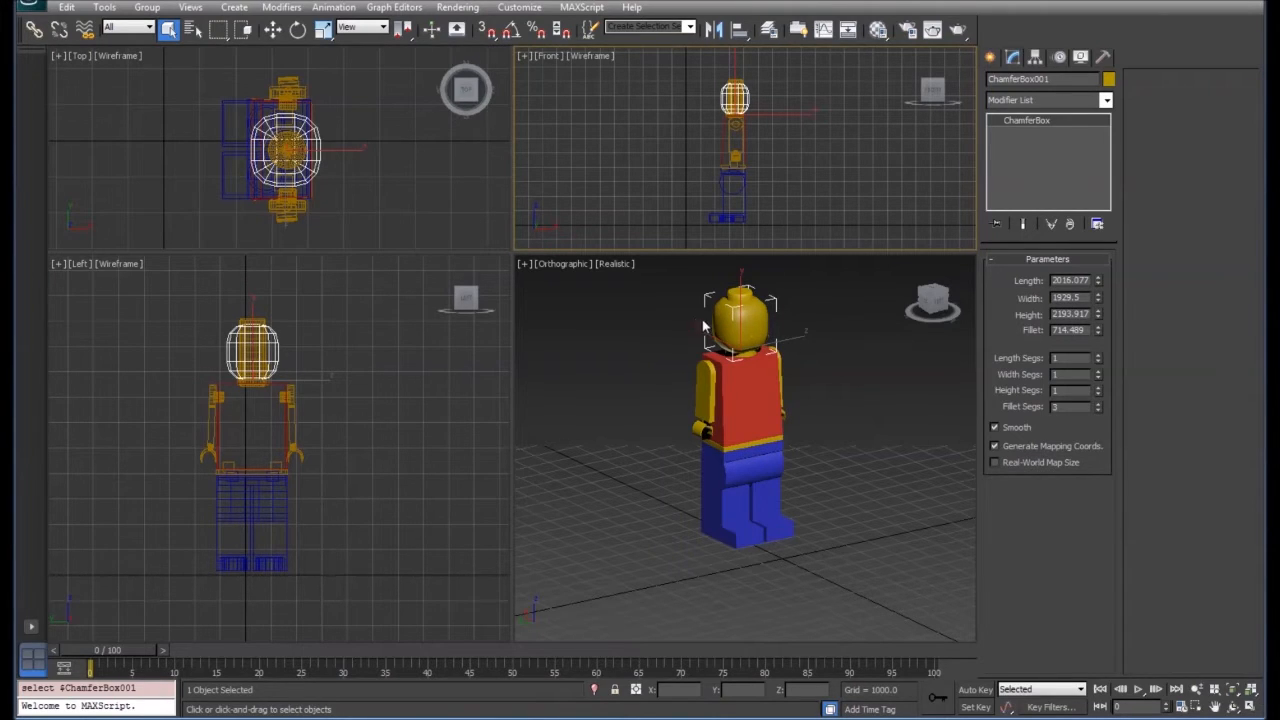
mouse_move(1064, 586)
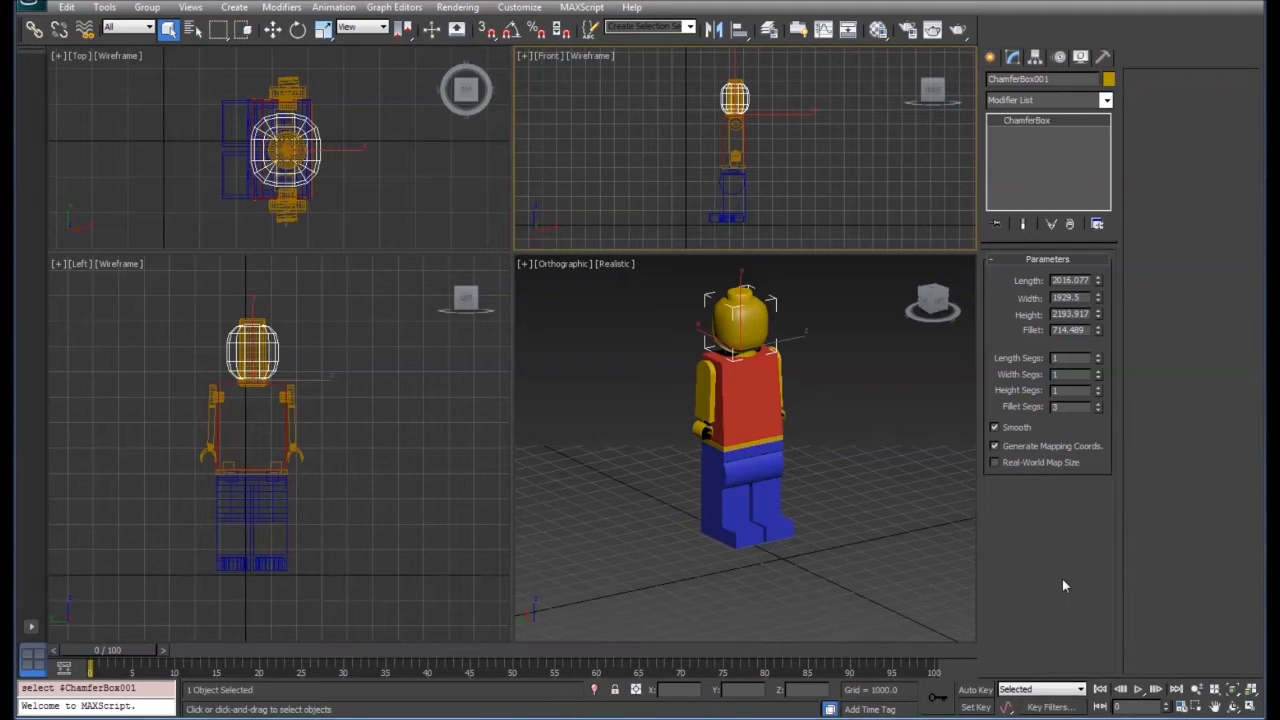
mouse_move(735, 320)
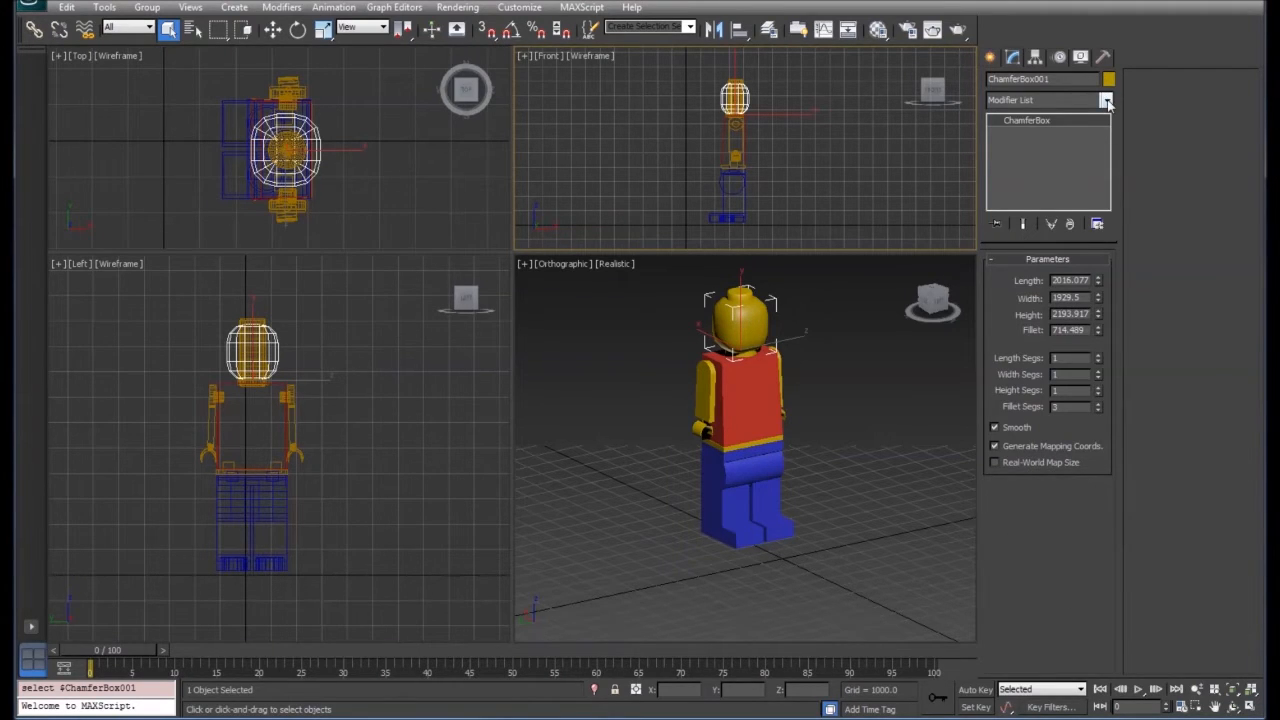
Step: Add an Unwrap UVW modifier to ChamferBox001 from the Modifier List
click(1106, 100)
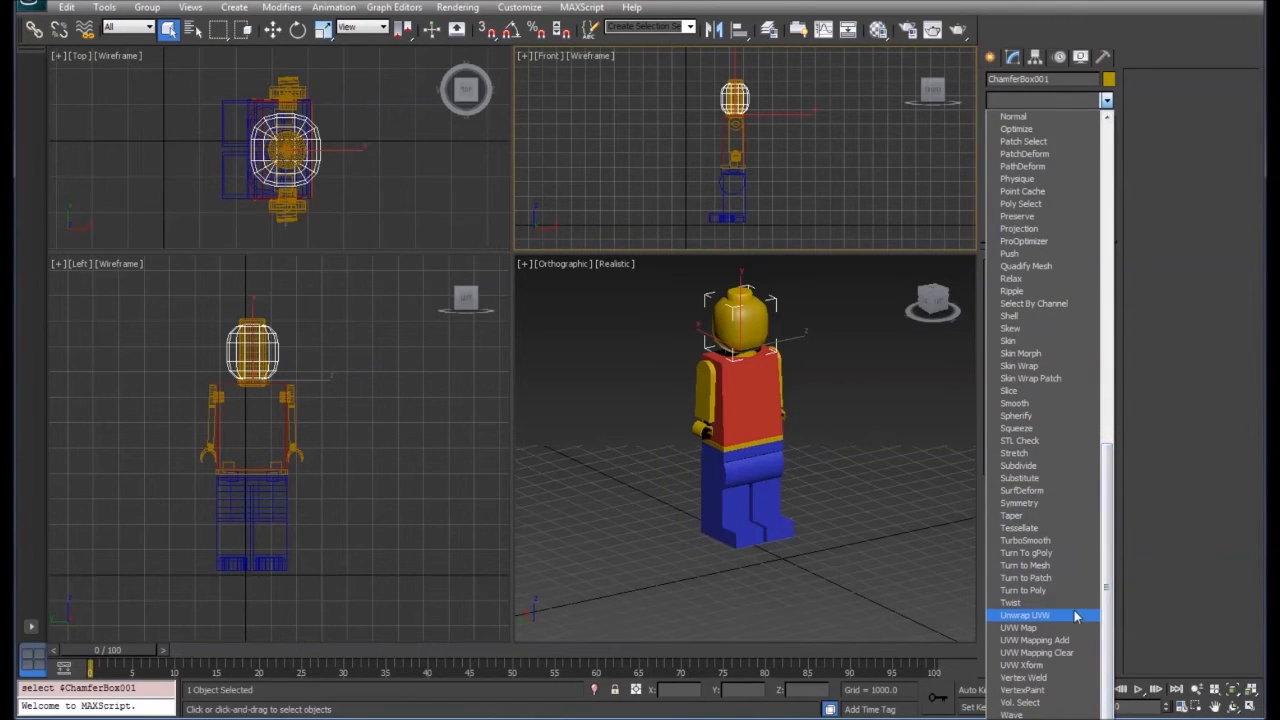
mouse_move(1048, 620)
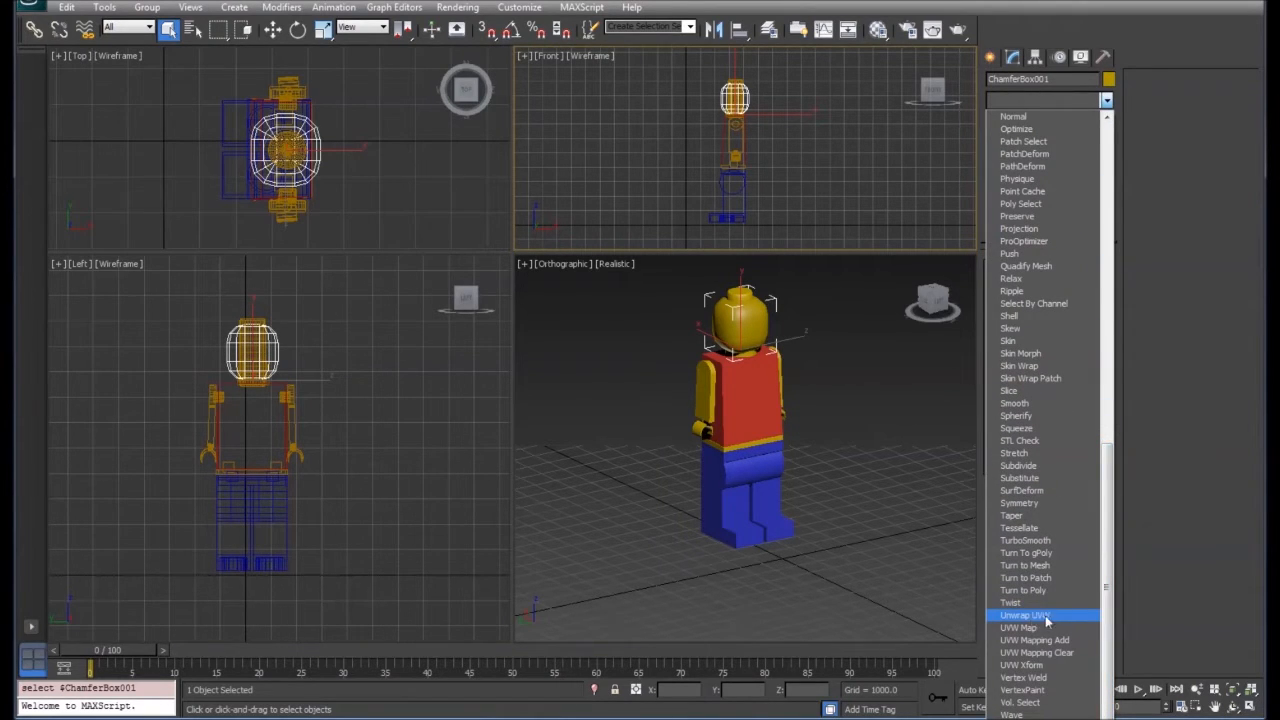
click(1024, 614)
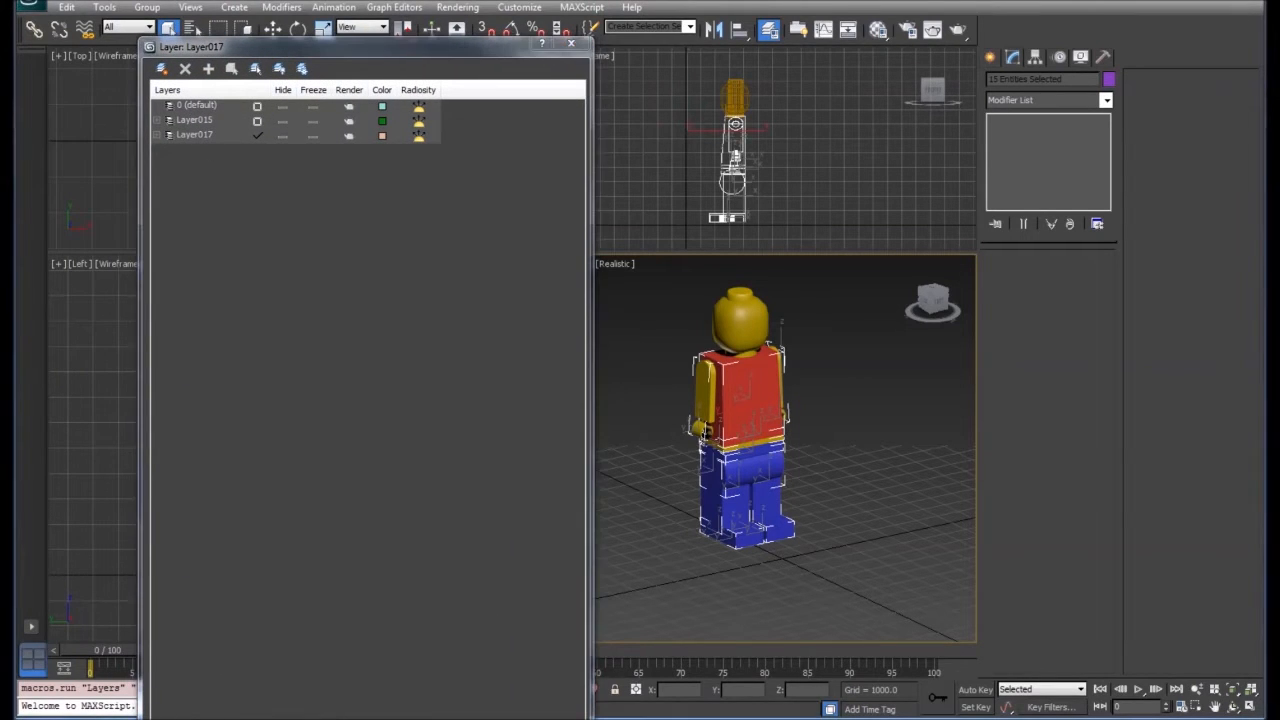
Step: Expand Layer015 and Layer017, then freeze Rectangle001, Cylinder008 and the remaining body parts
click(195, 120)
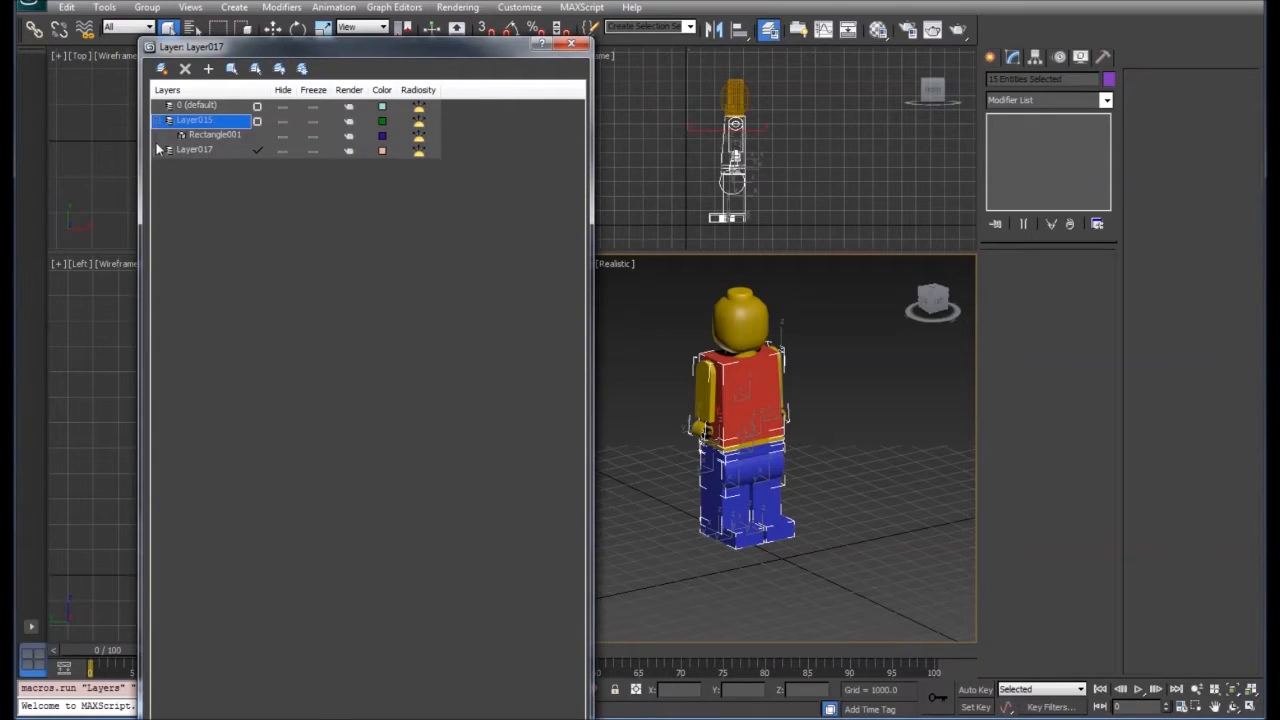
click(169, 150)
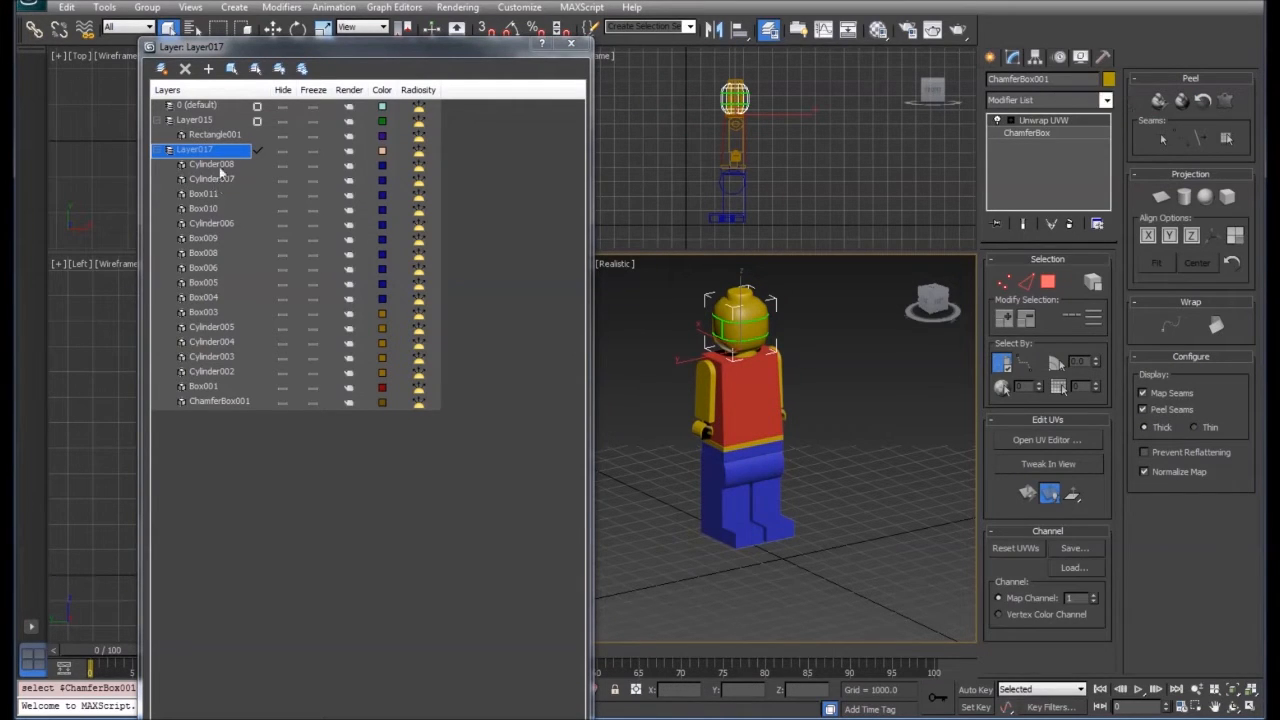
click(214, 134)
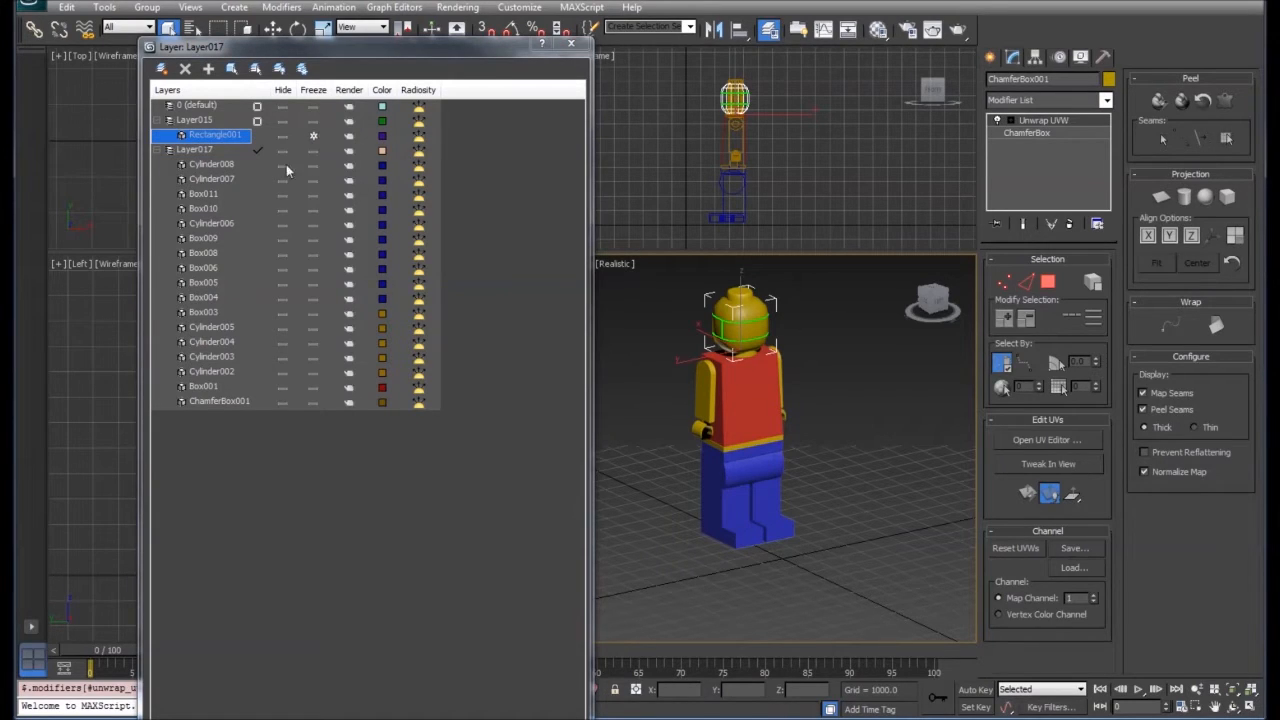
mouse_move(313, 170)
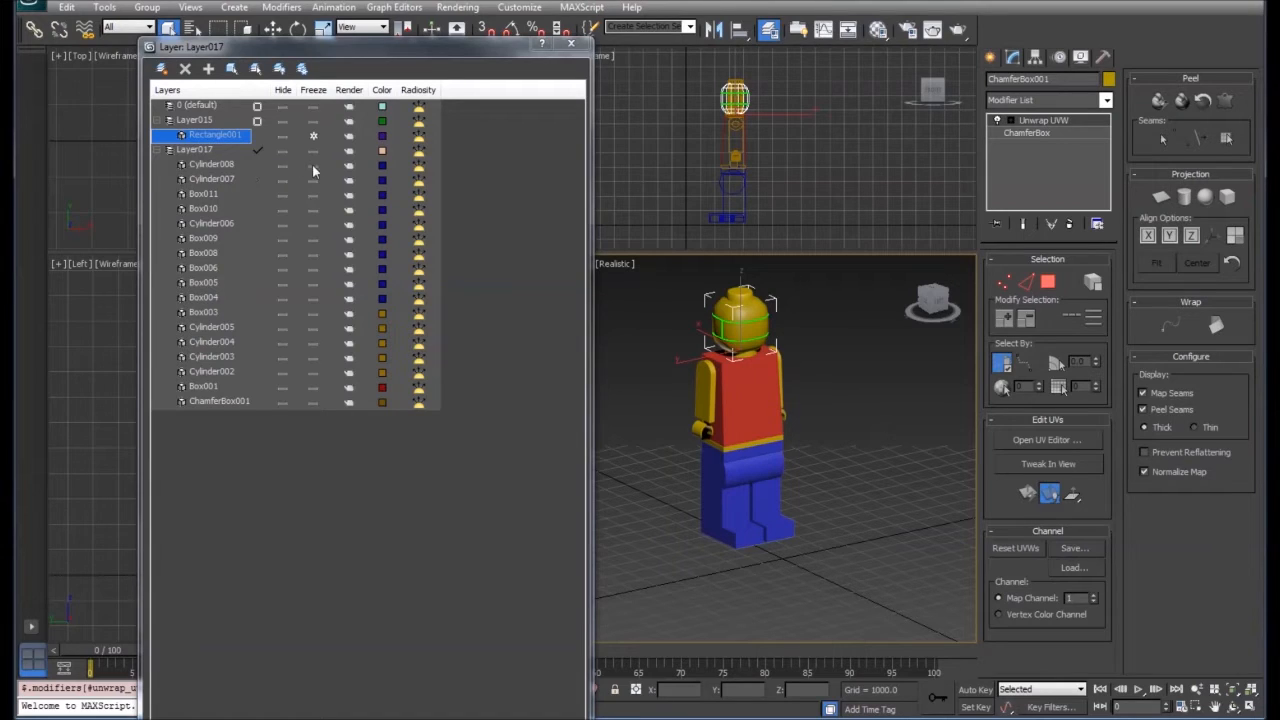
click(213, 179)
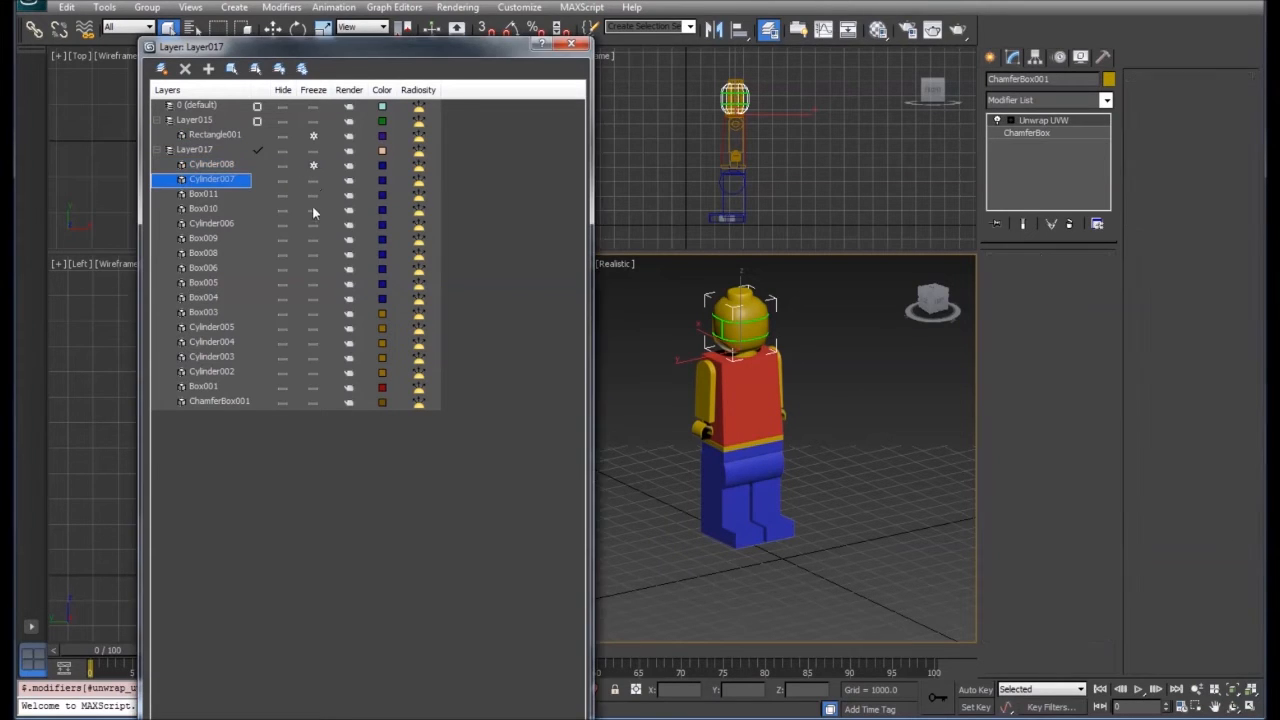
click(203, 194)
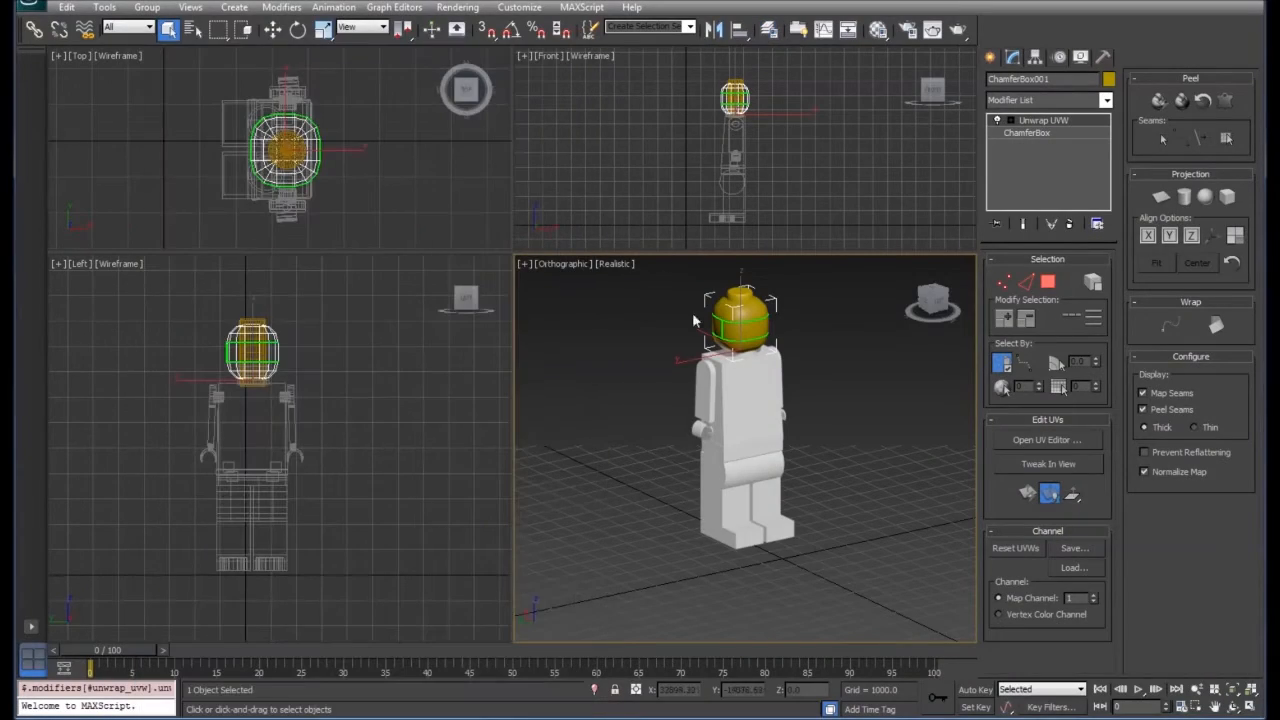
Step: Select all head faces at Face level and bring up the Edit UVWs editor
click(1048, 282)
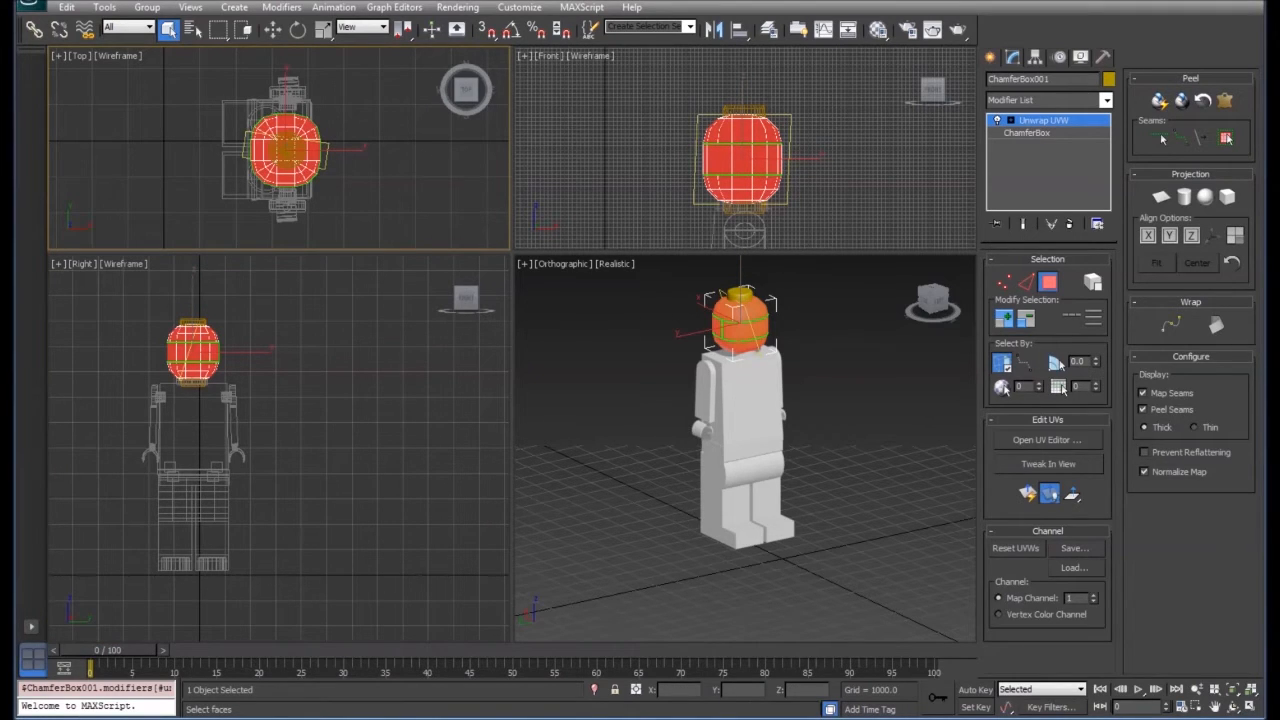
mouse_move(708, 296)
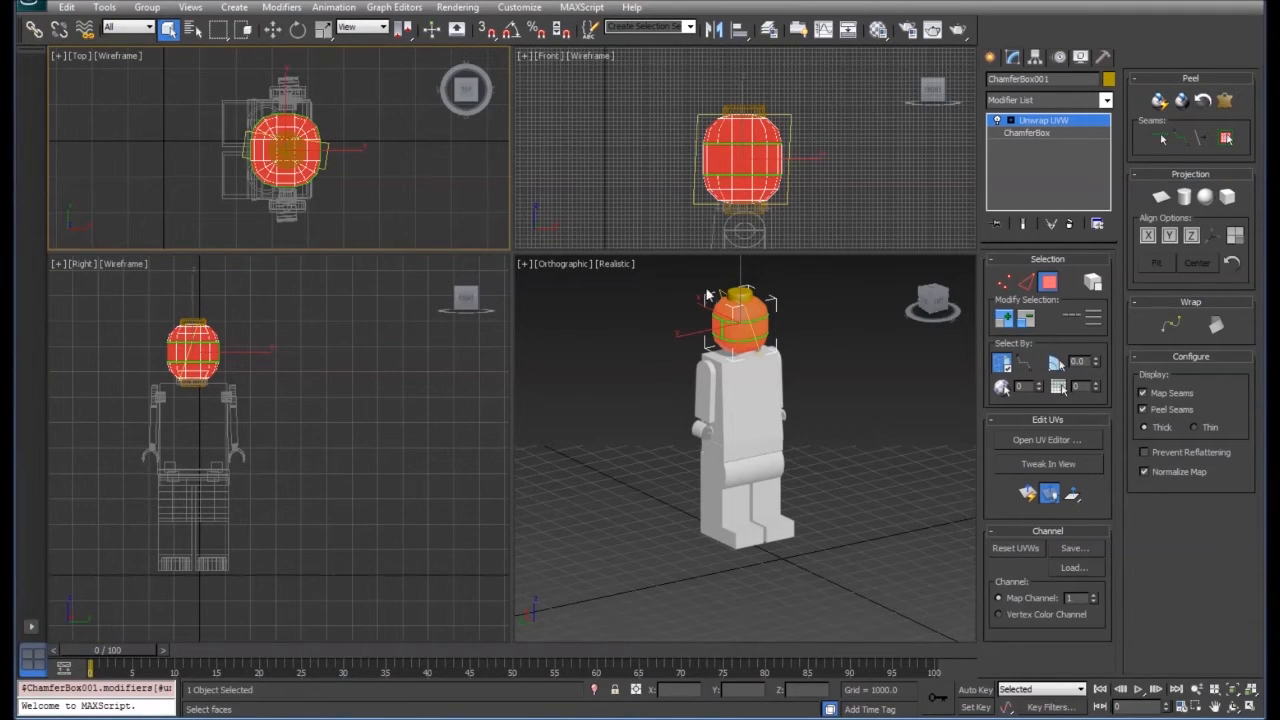
mouse_move(978, 298)
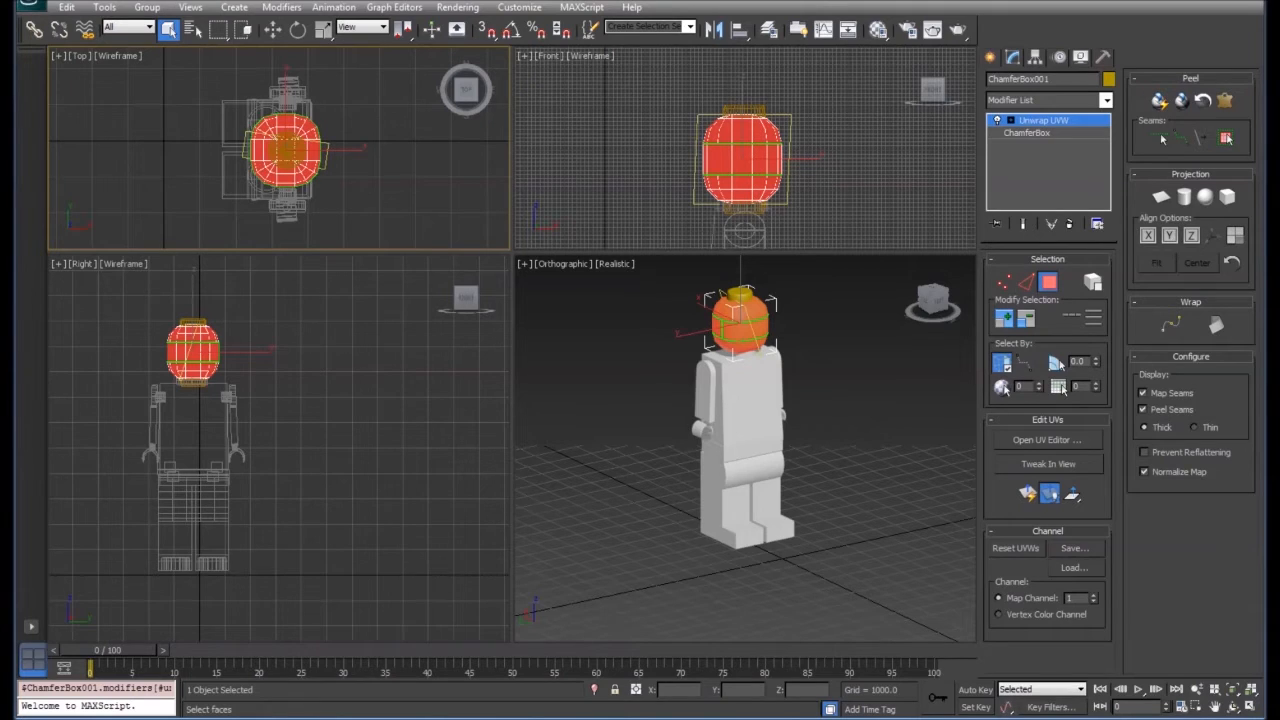
mouse_move(1042, 444)
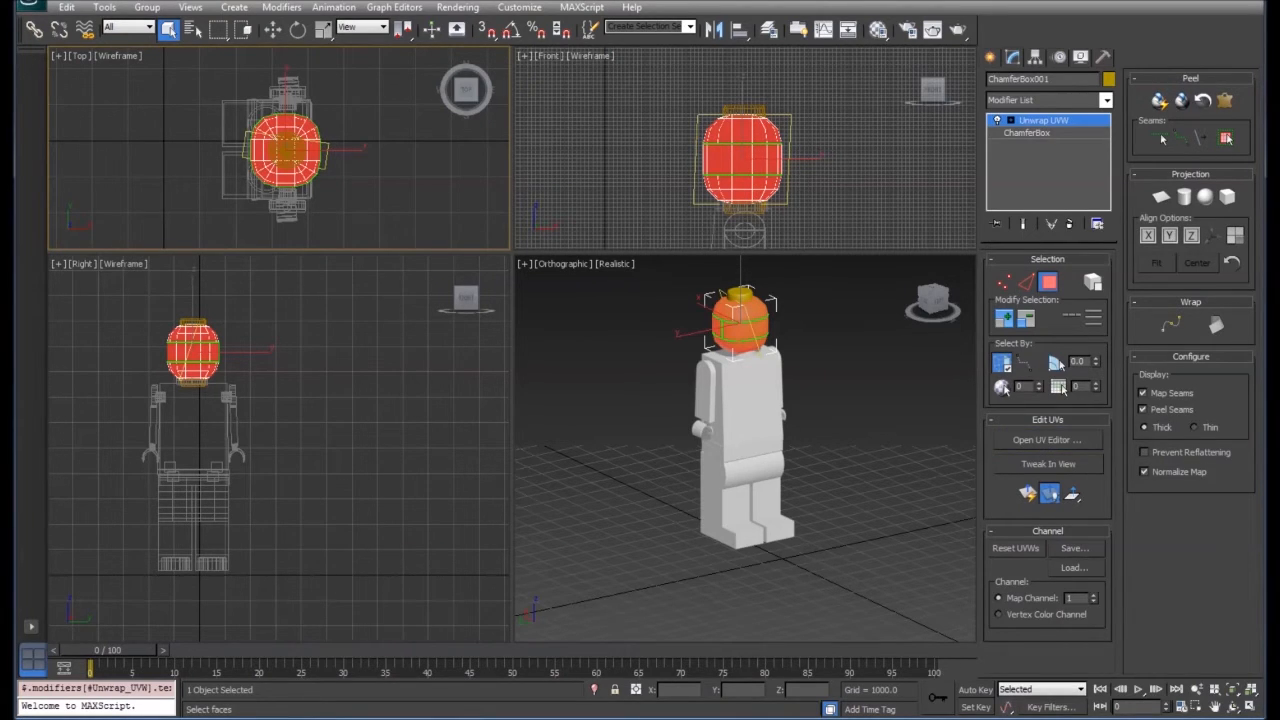
click(1047, 440)
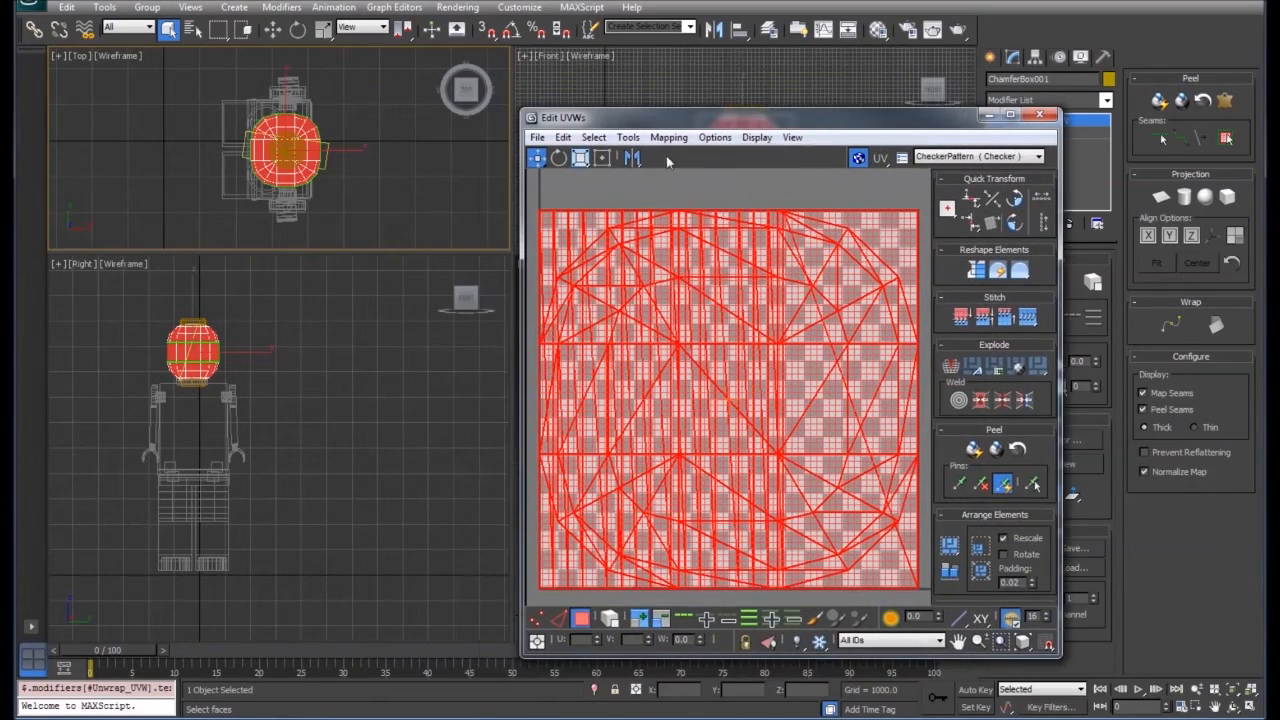
click(668, 137)
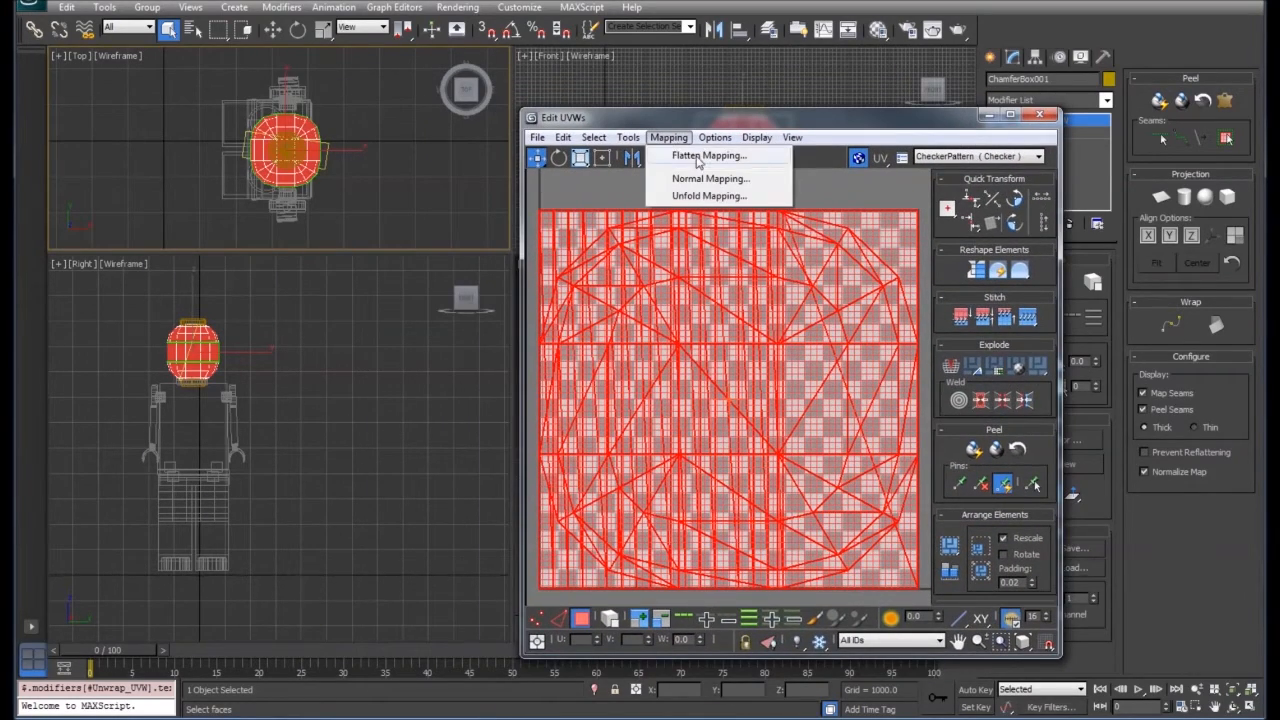
click(708, 155)
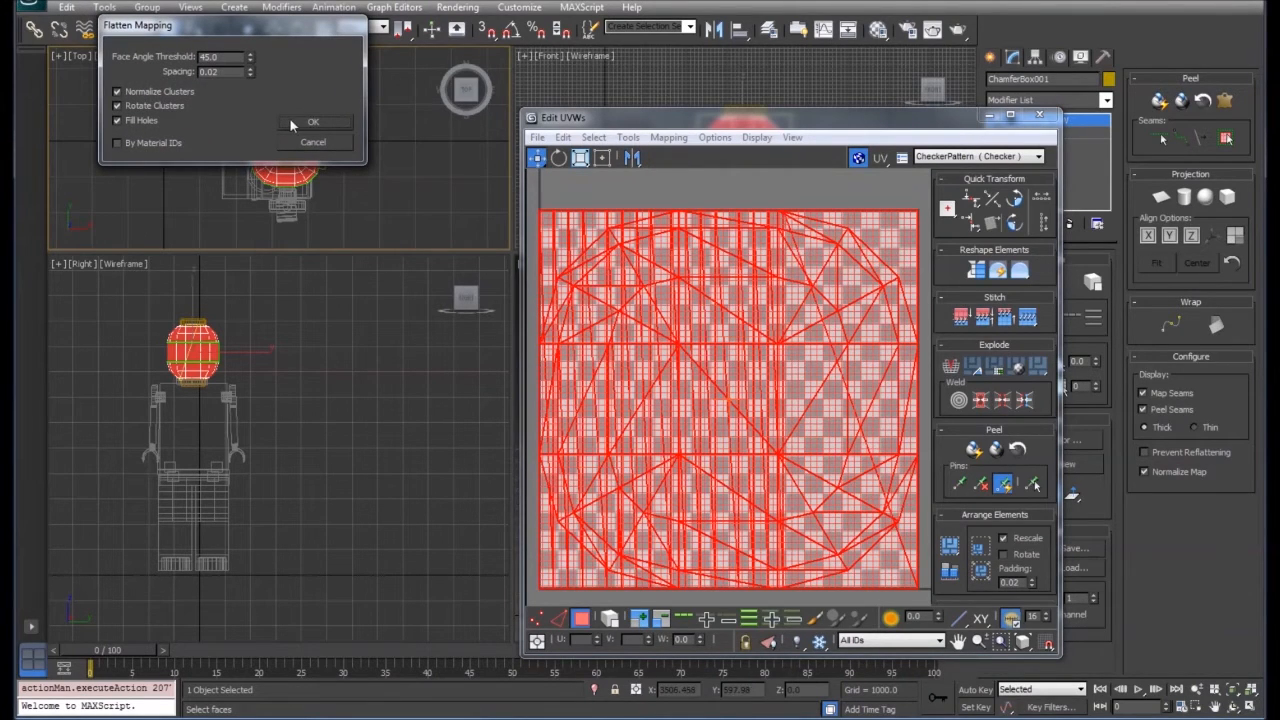
click(313, 121)
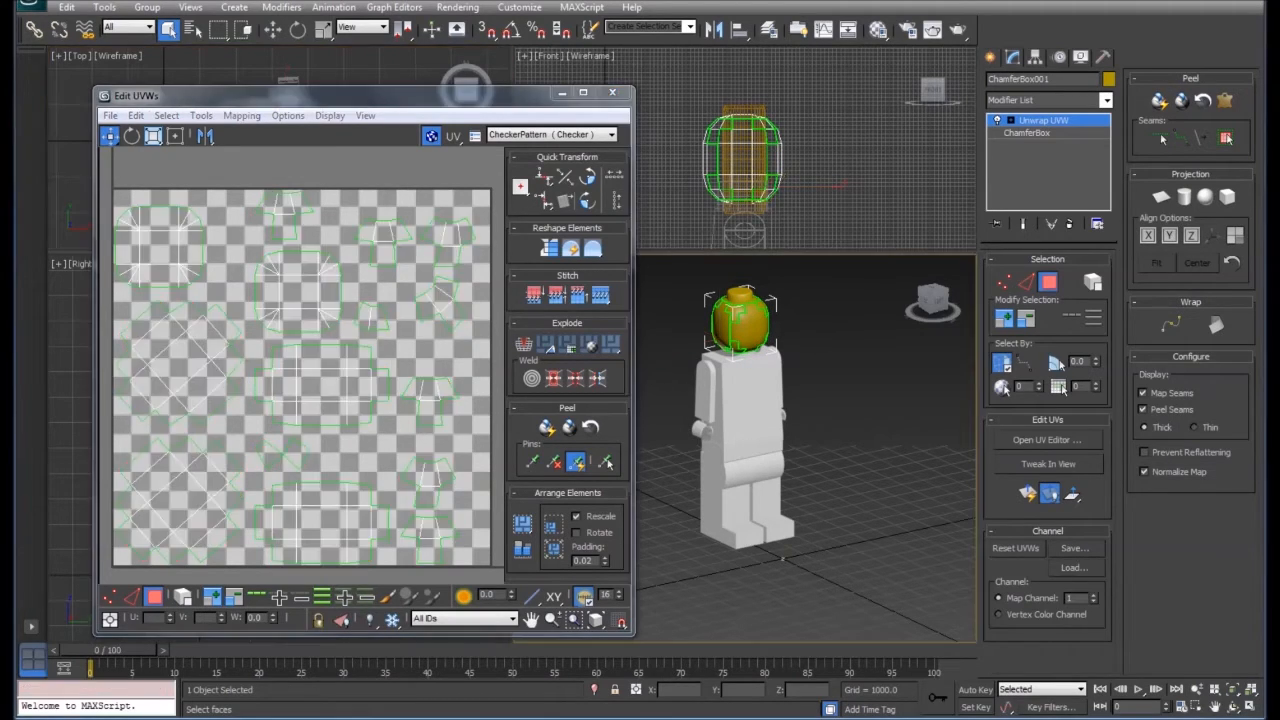
click(180, 500)
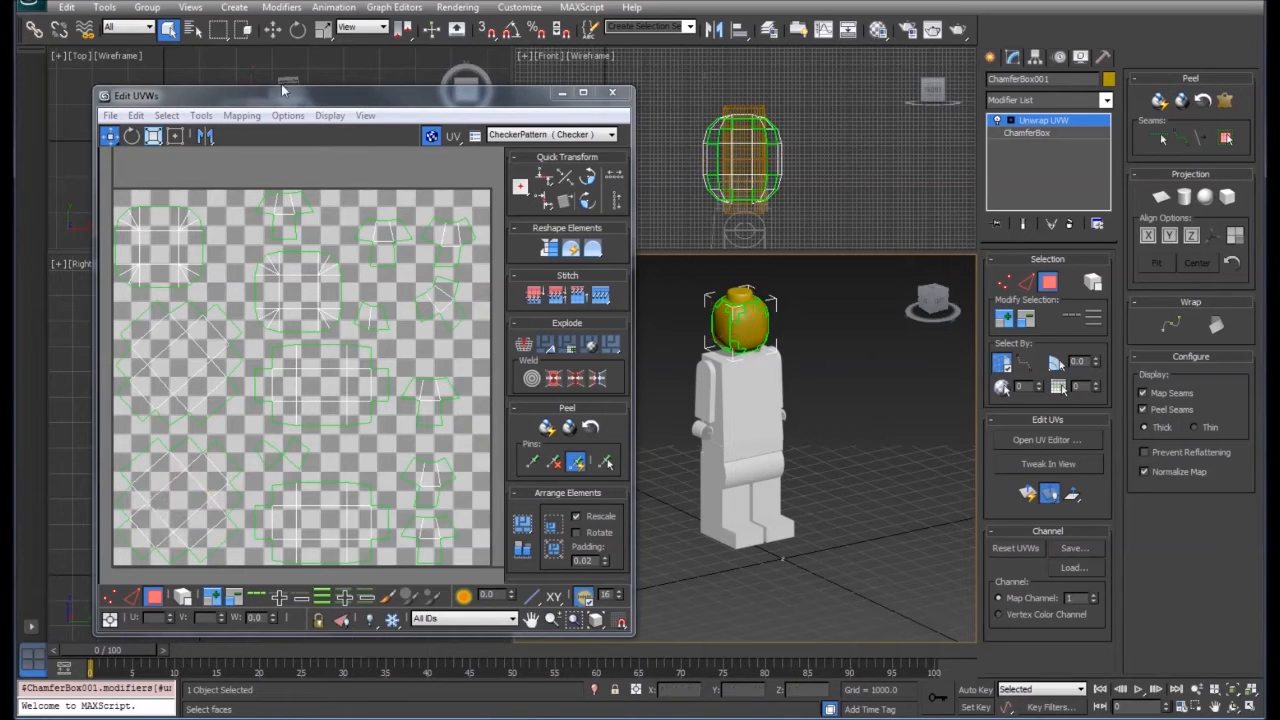
Step: Render the head's UV template using Tools > Render UVW Template
click(241, 115)
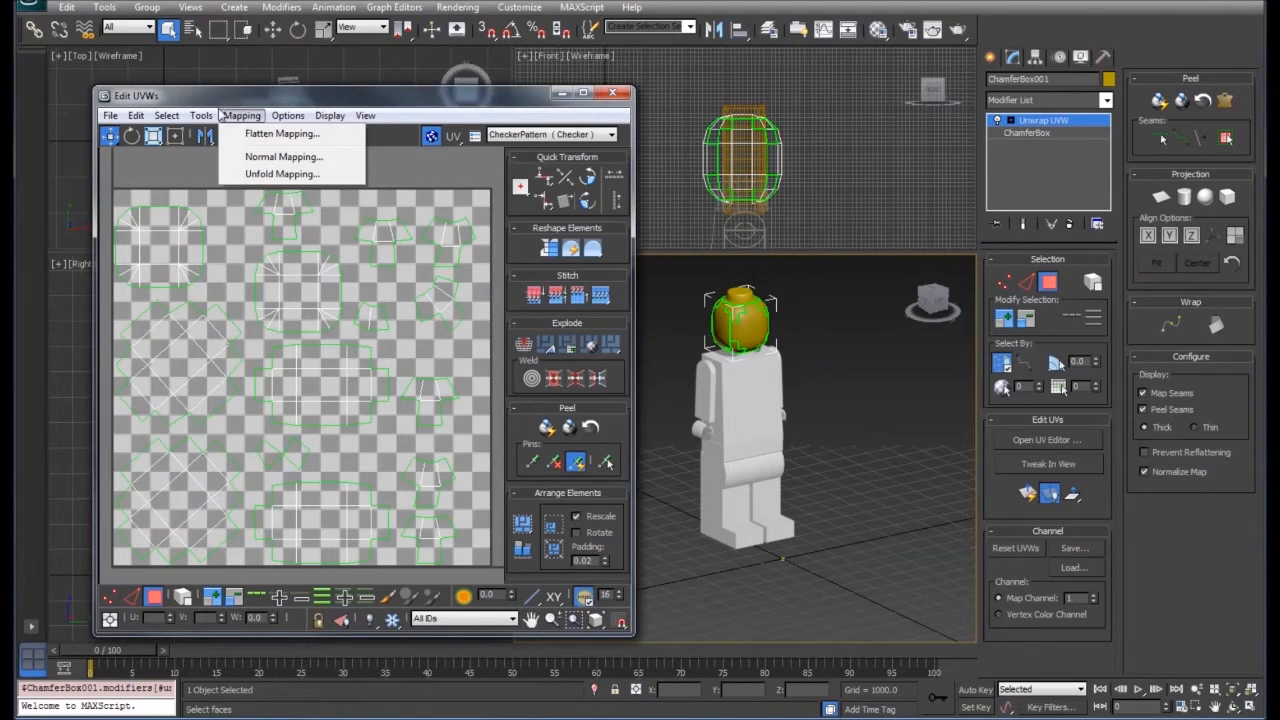
click(200, 115)
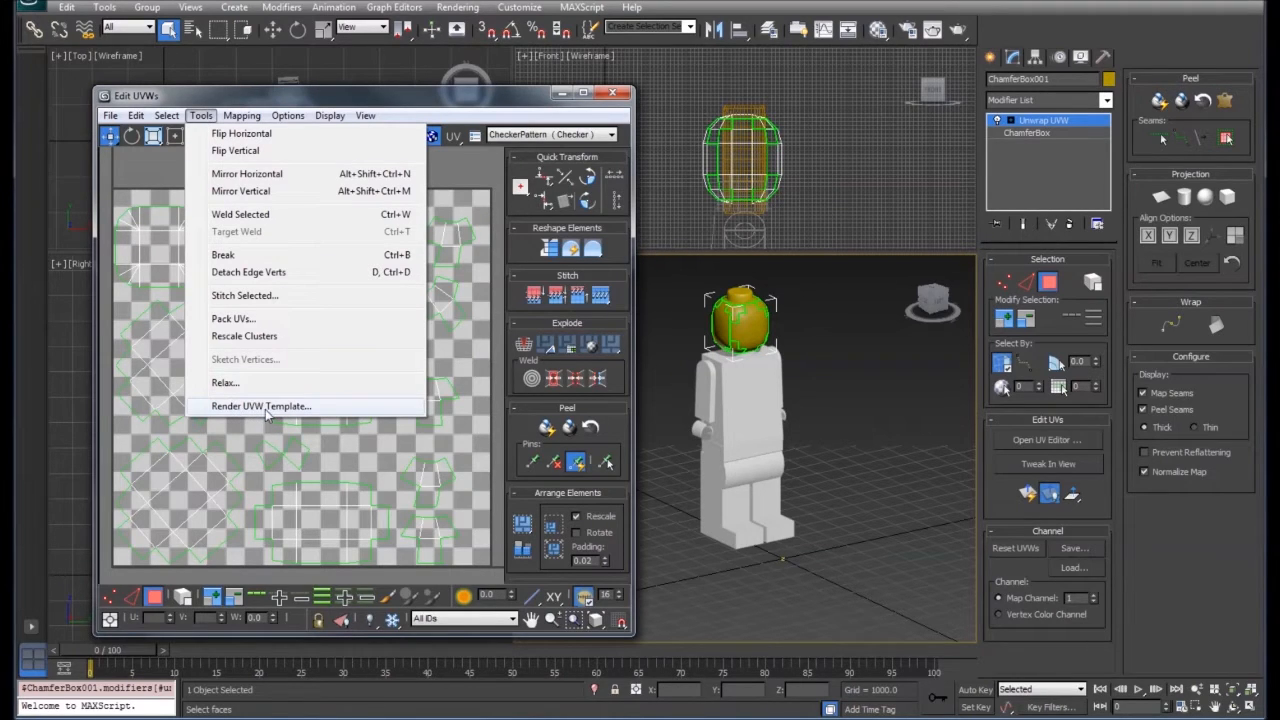
click(261, 405)
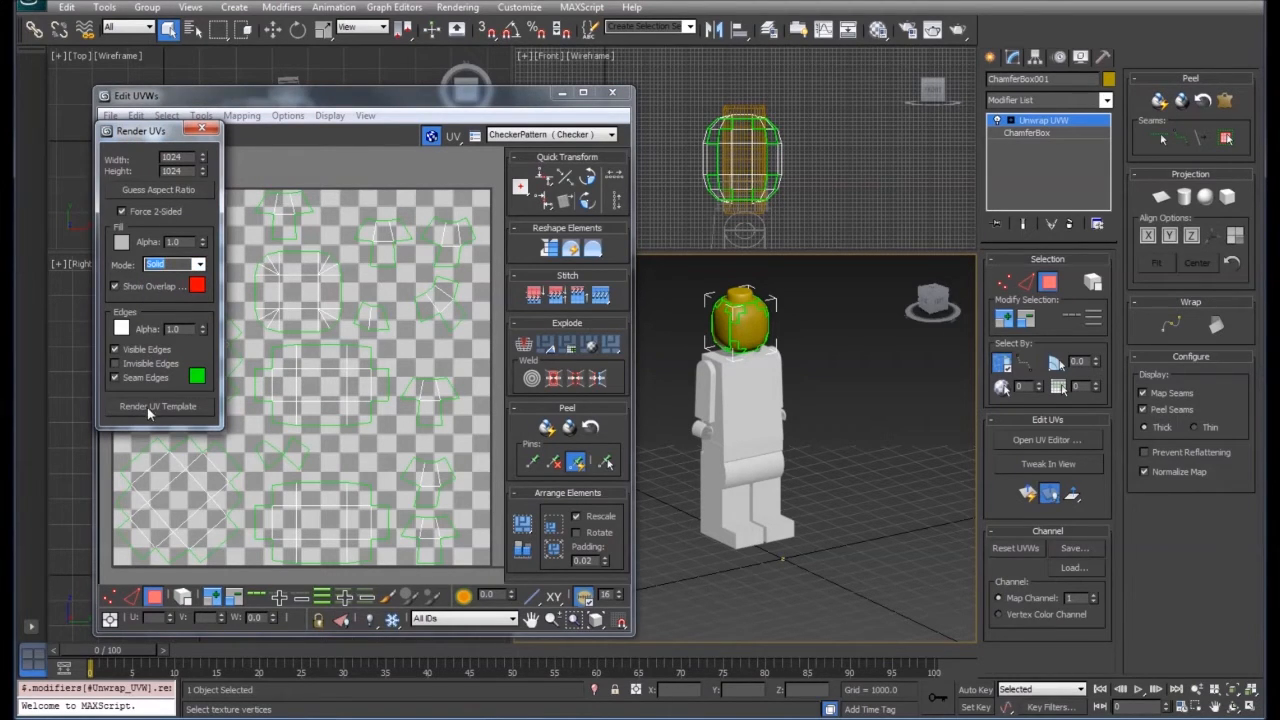
click(158, 406)
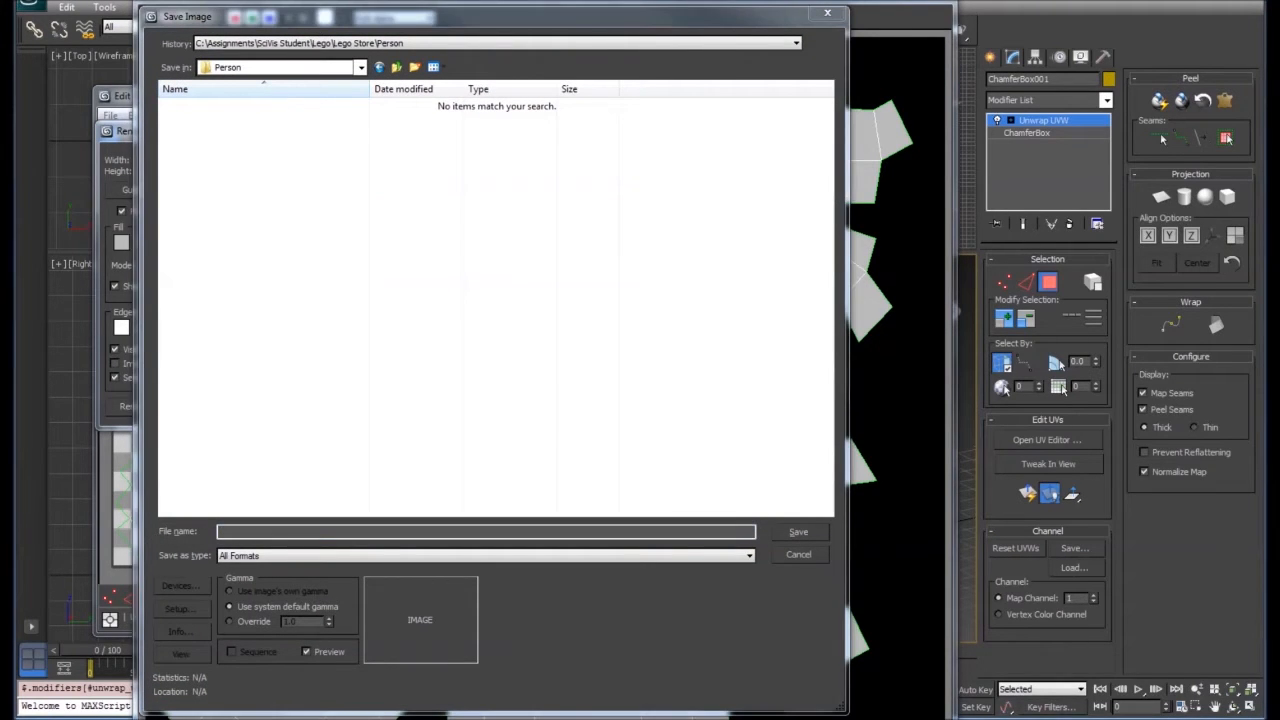
Step: Save the rendered template as JPEG 'UV Map', accepting the JPEG quality settings
click(1046, 440)
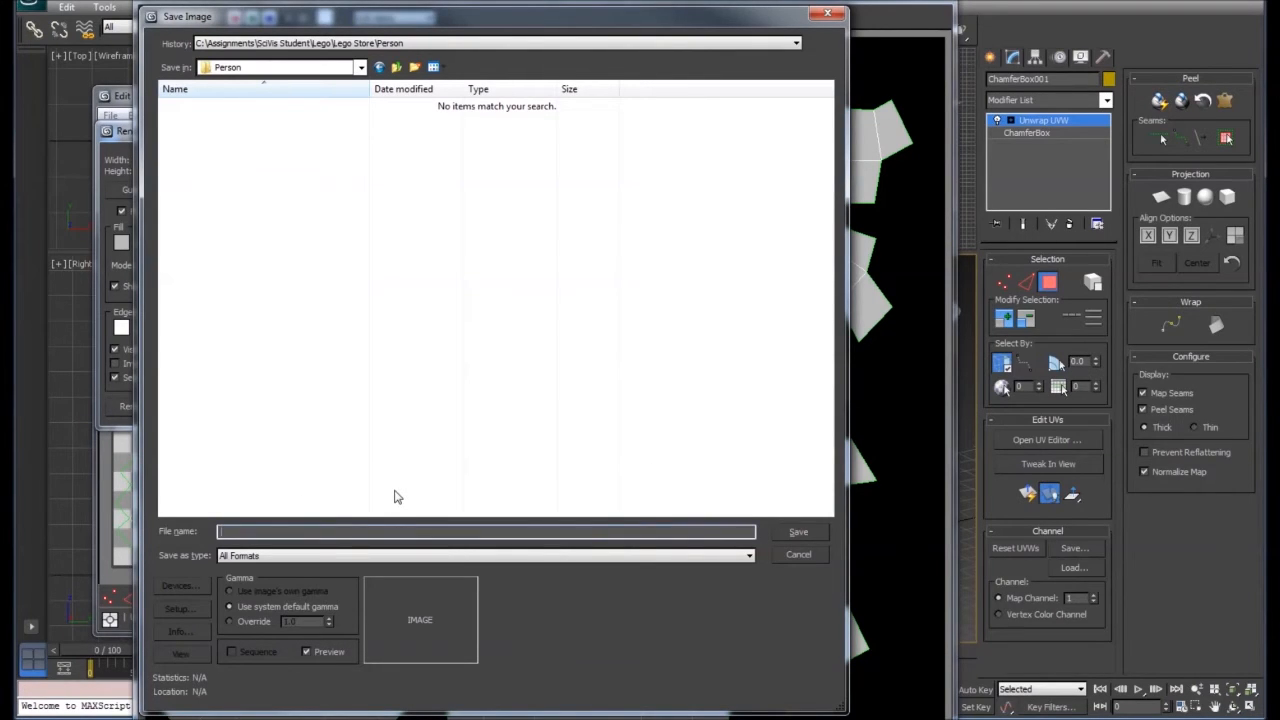
text(UV Map)
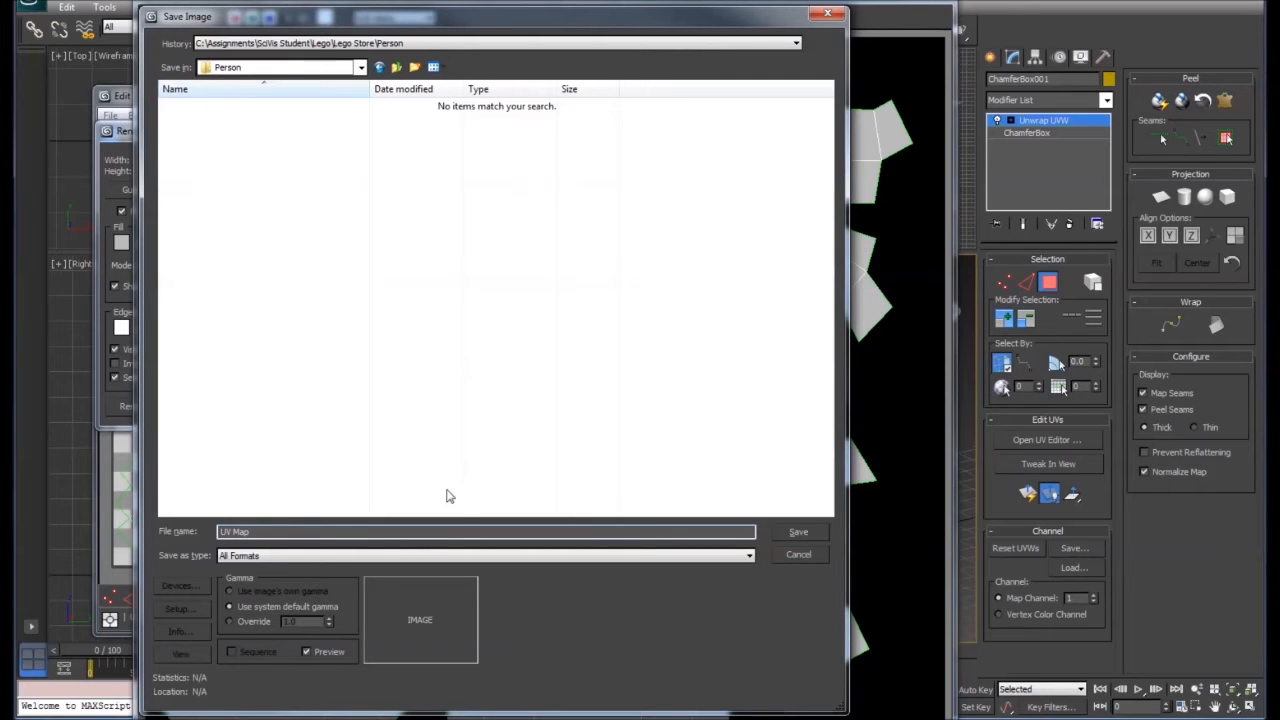
click(485, 555)
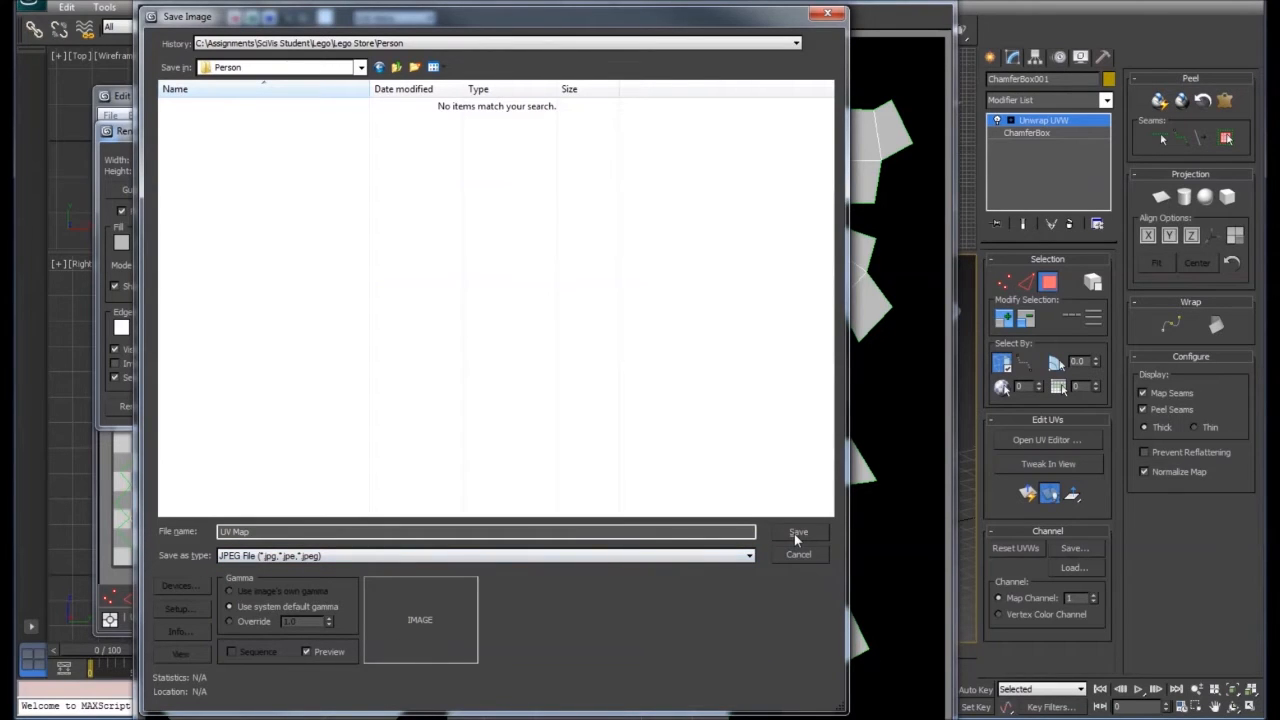
click(798, 531)
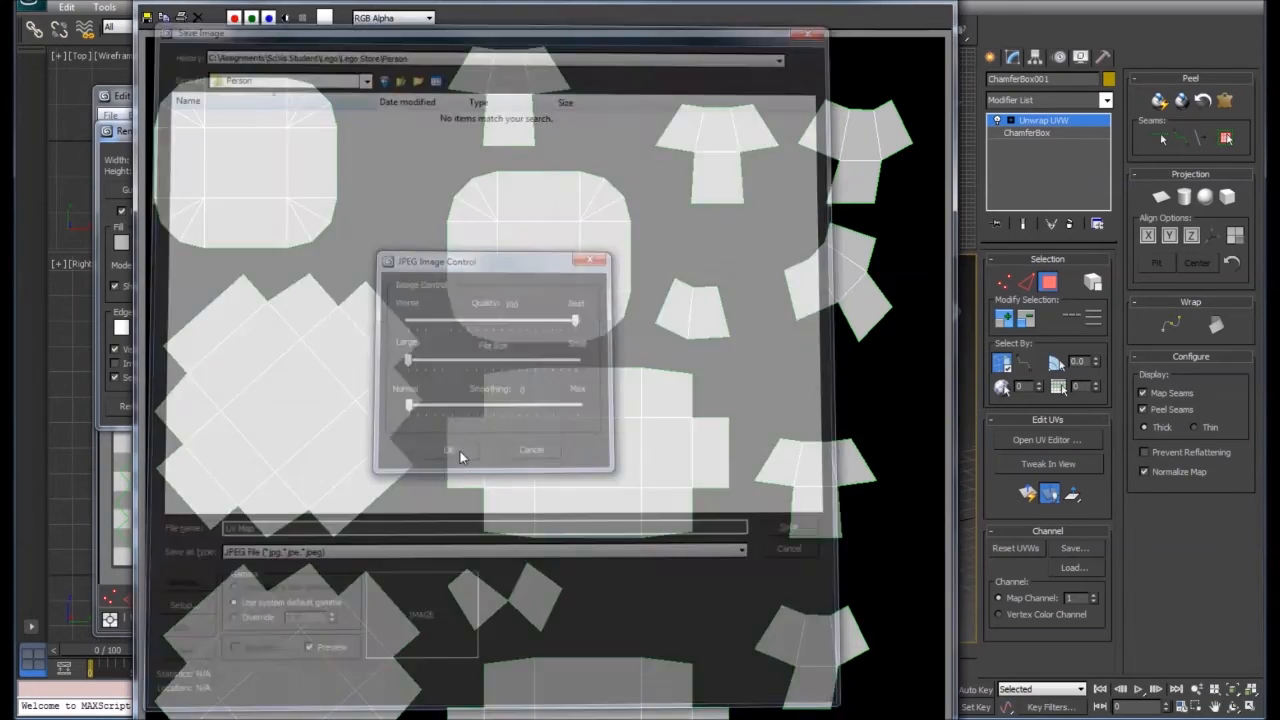
click(448, 449)
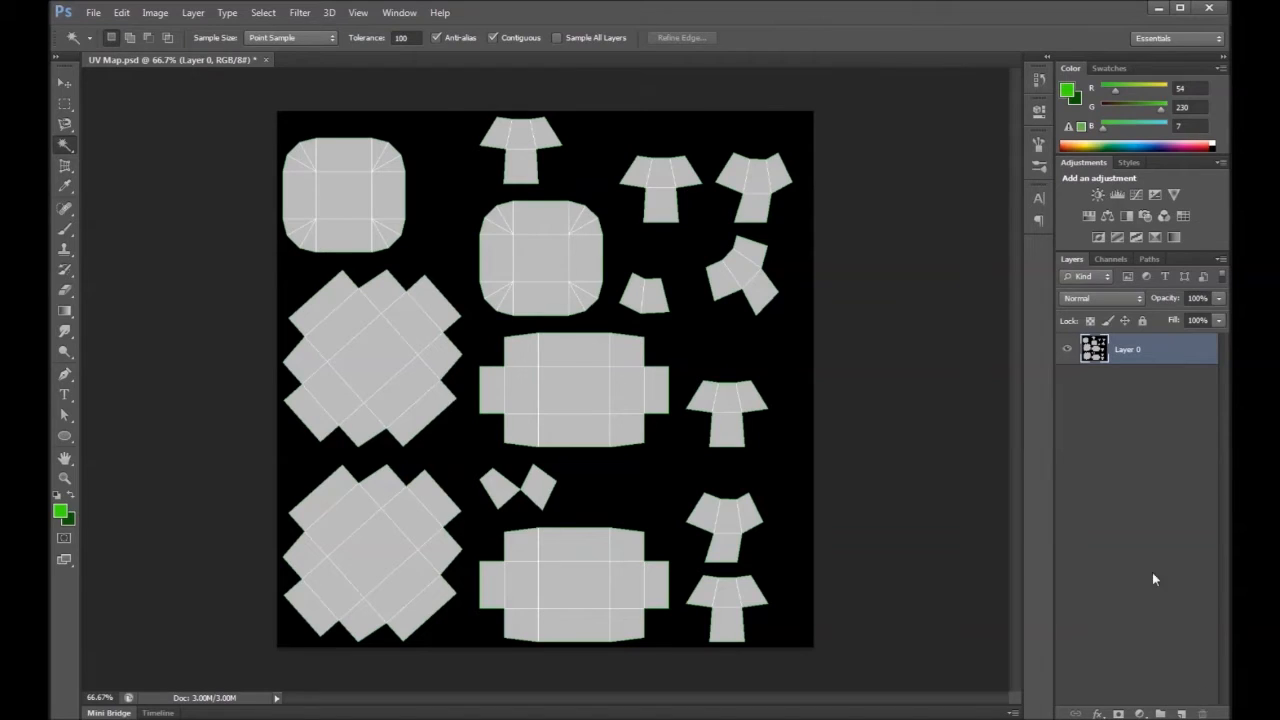
Step: Select the black background, invert the selection and delete the grey UV islands
click(57, 507)
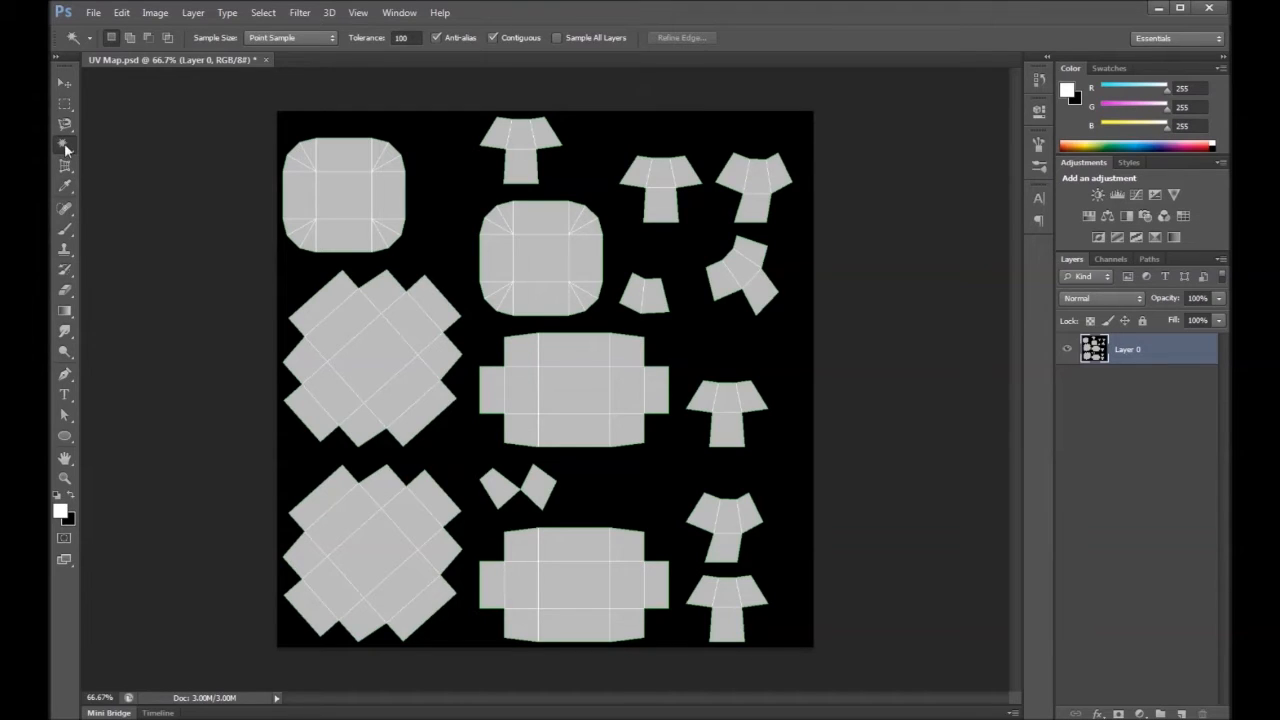
mouse_move(447, 196)
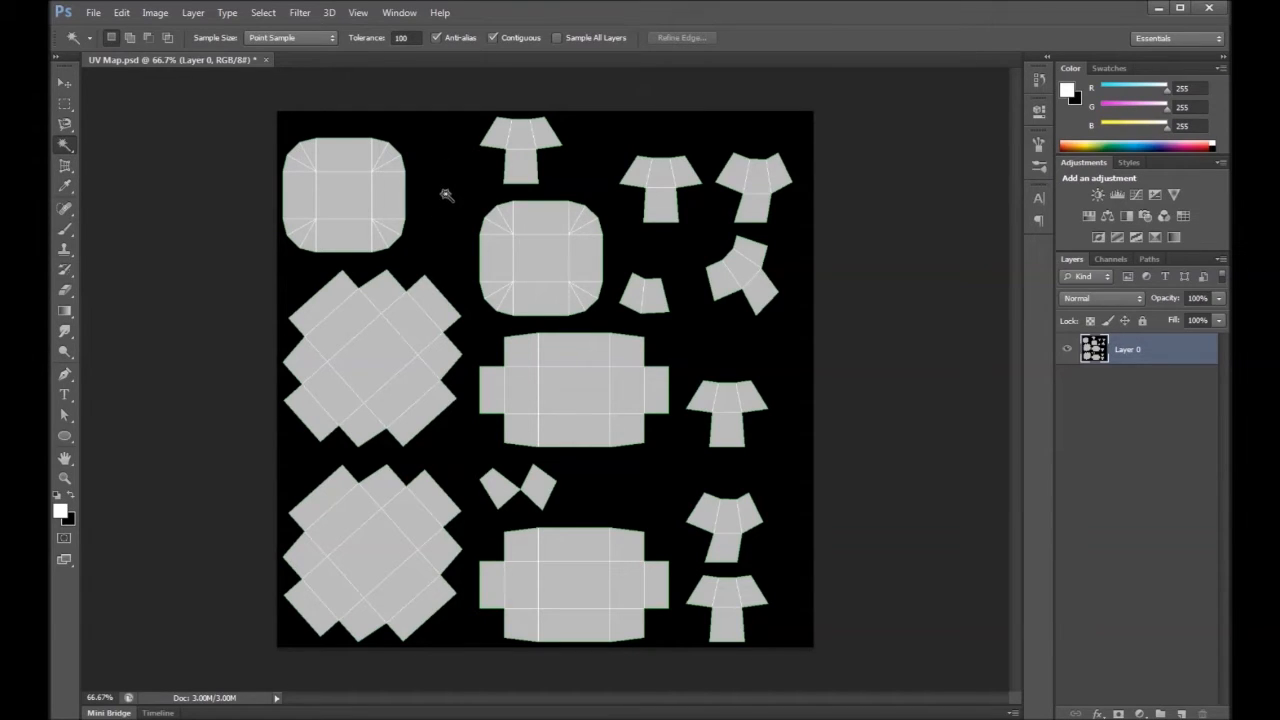
mouse_move(452, 192)
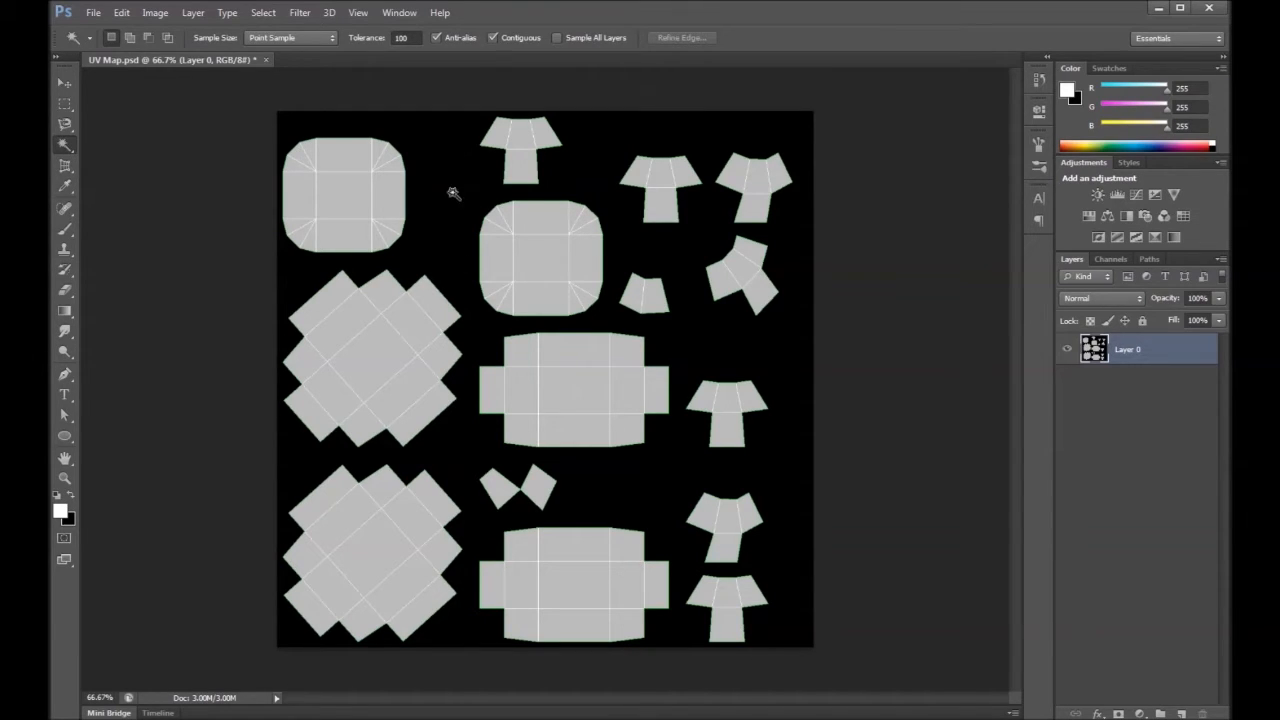
right_click(453, 194)
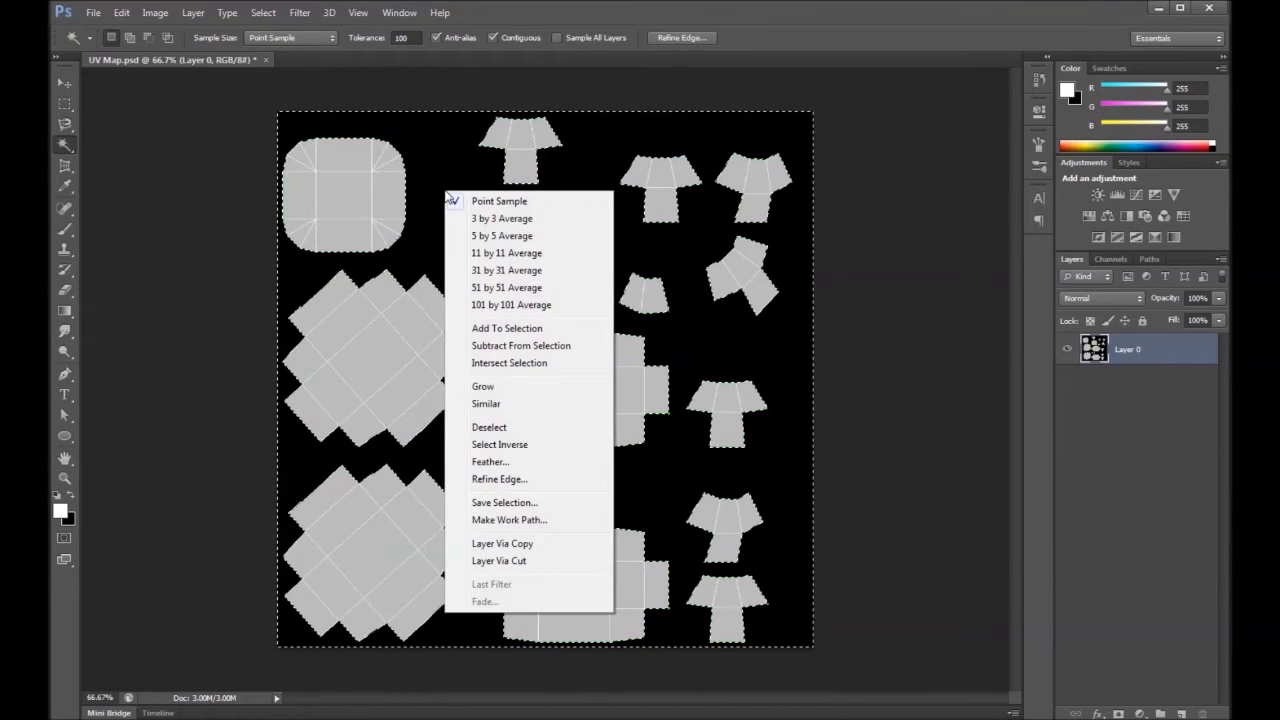
mouse_move(507, 328)
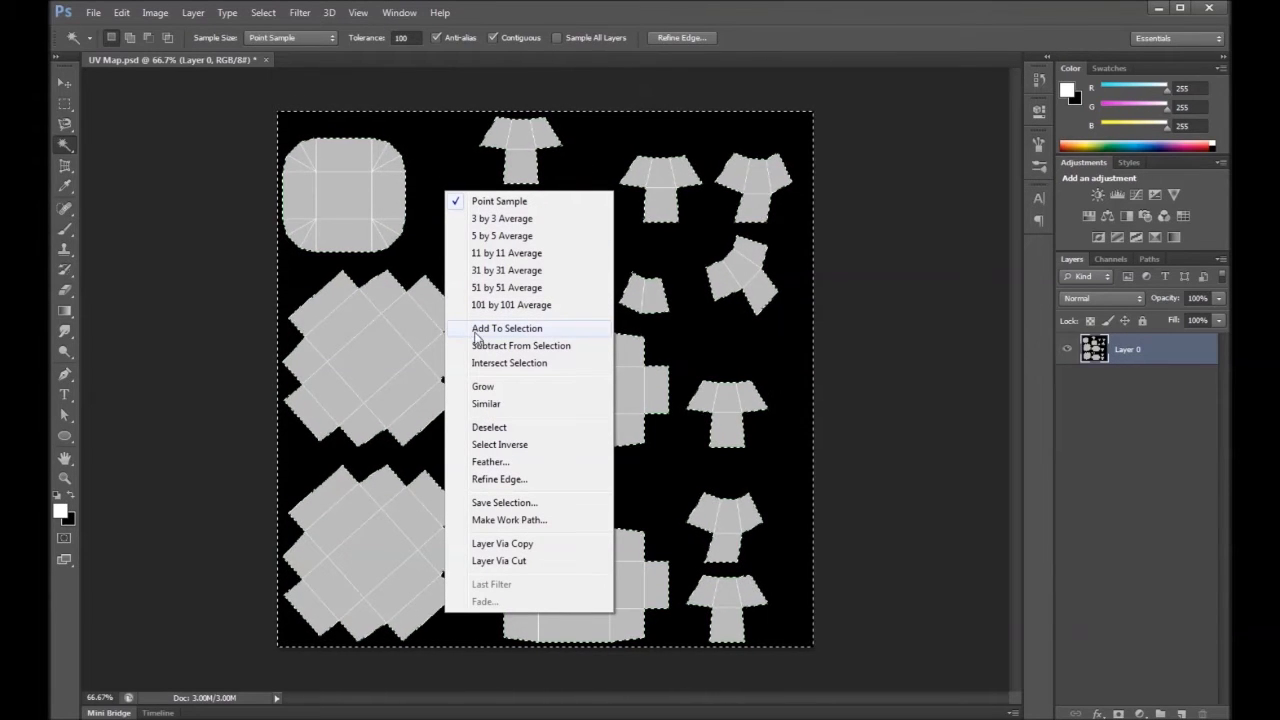
mouse_move(518, 444)
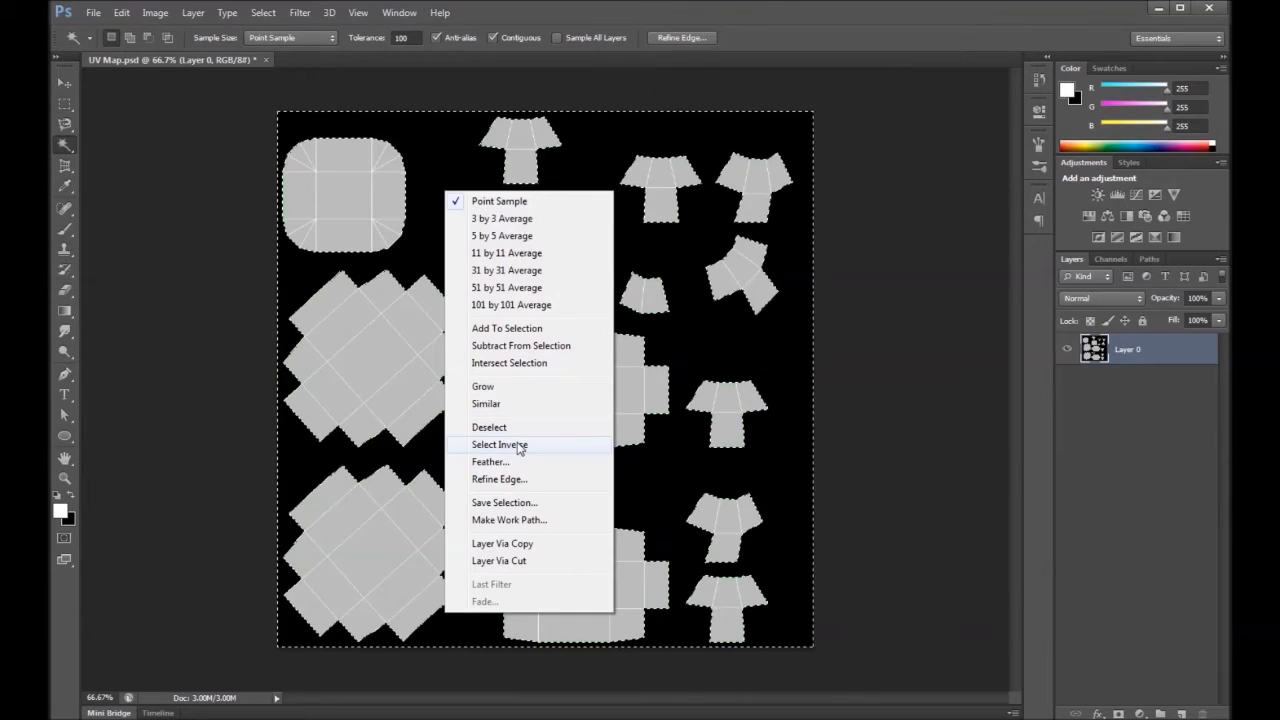
click(499, 444)
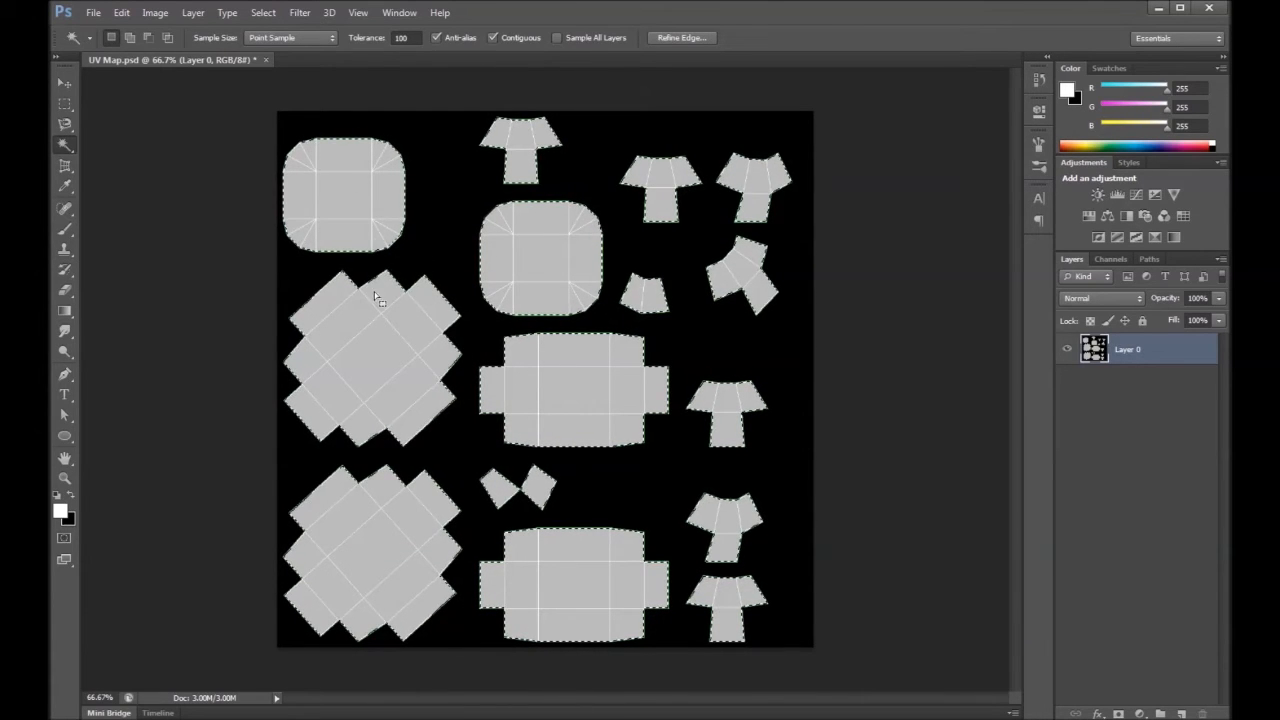
key(Delete)
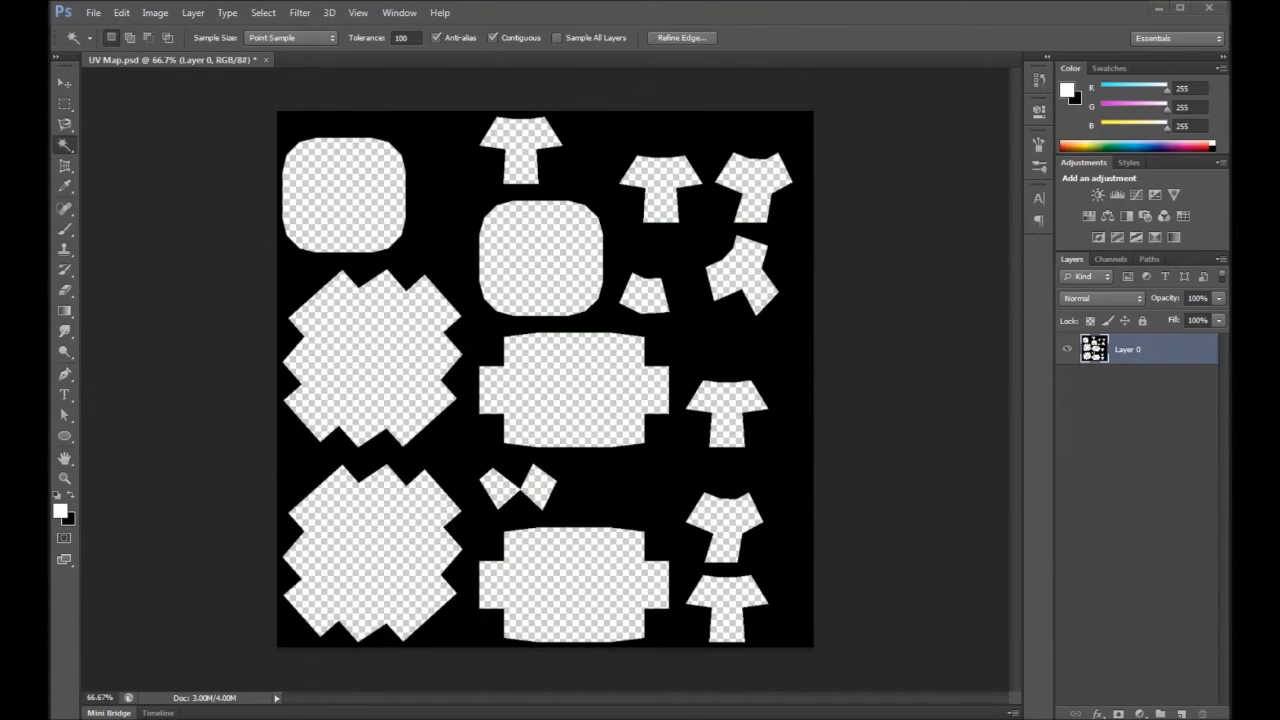
mouse_move(72, 492)
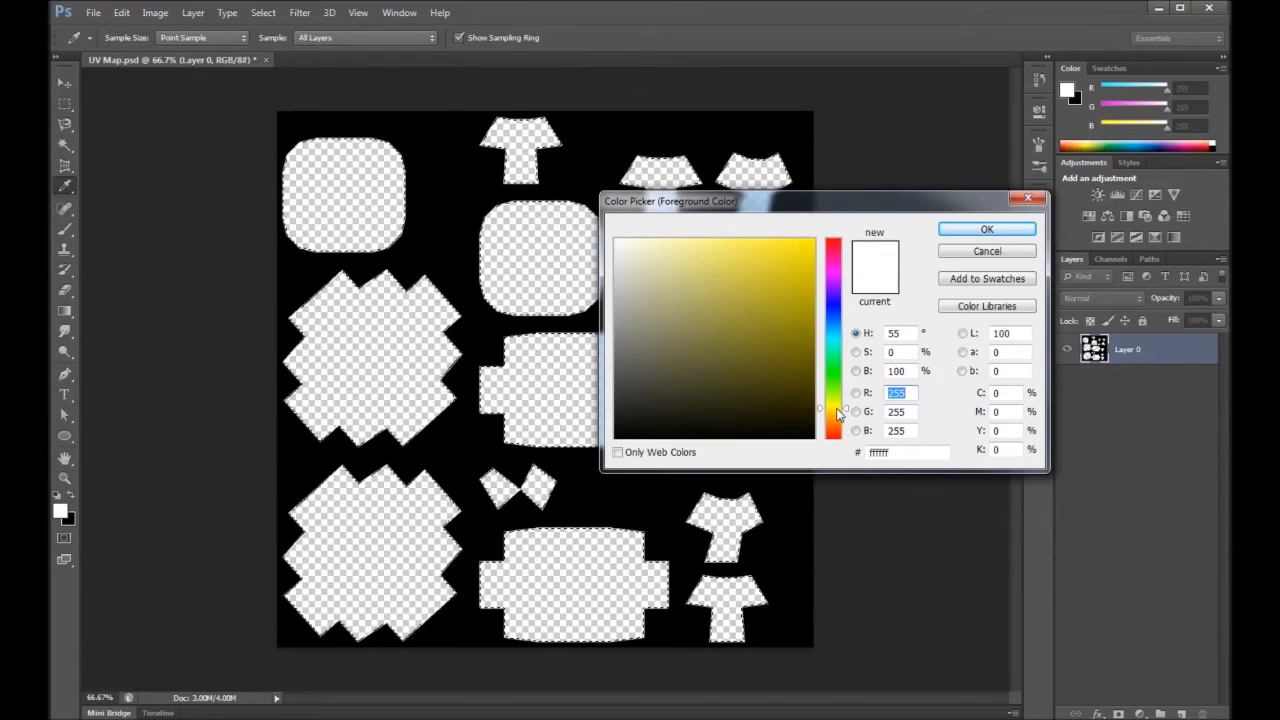
Step: Choose a golden-yellow foreground colour in the Color Picker
click(814, 242)
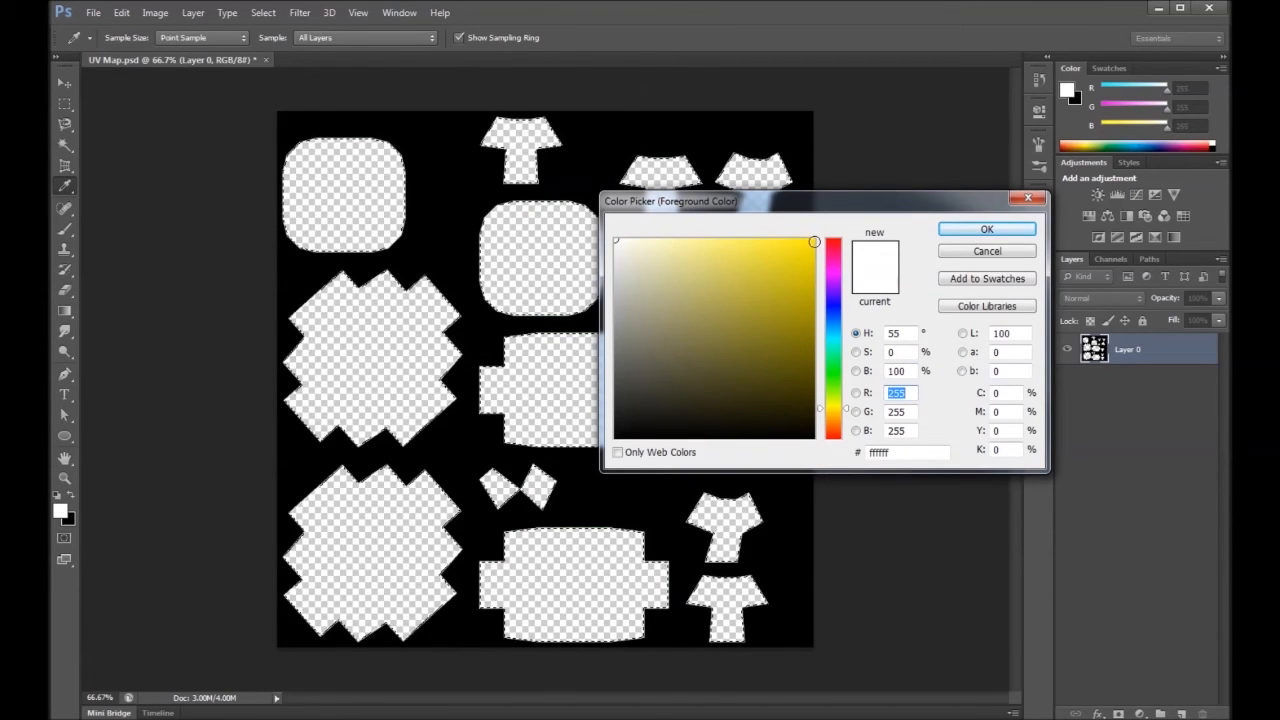
click(812, 257)
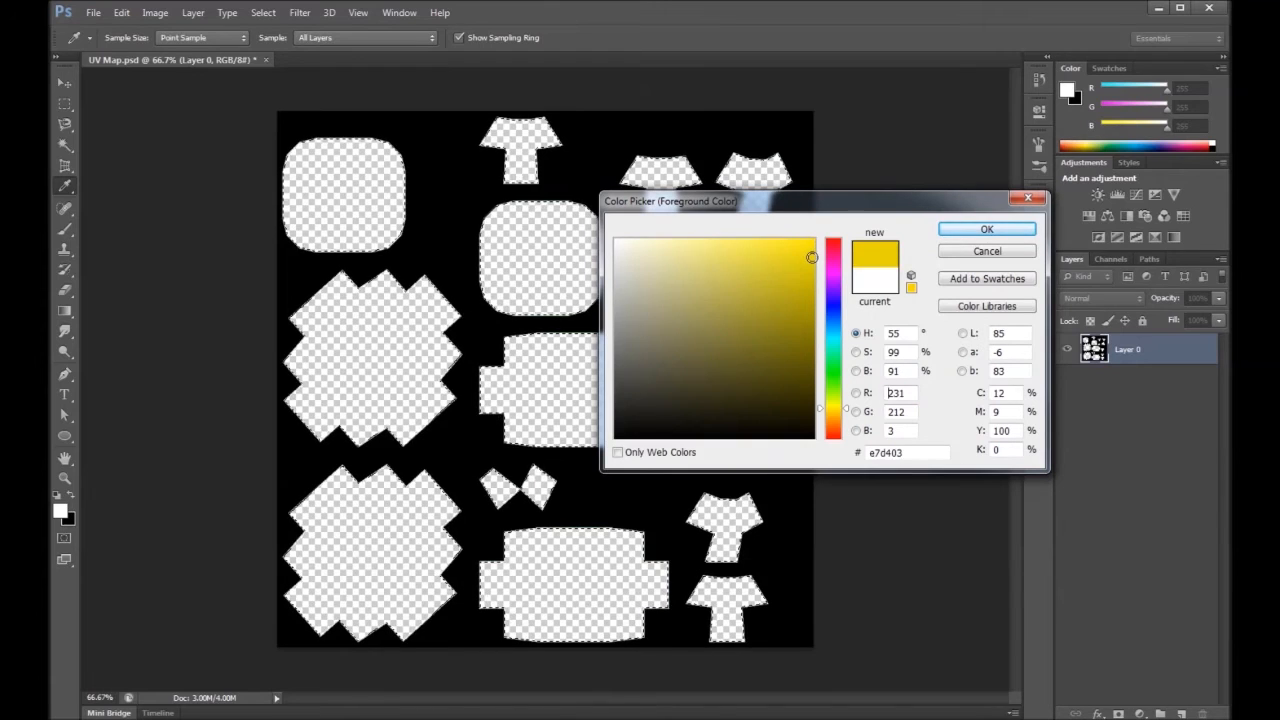
click(811, 246)
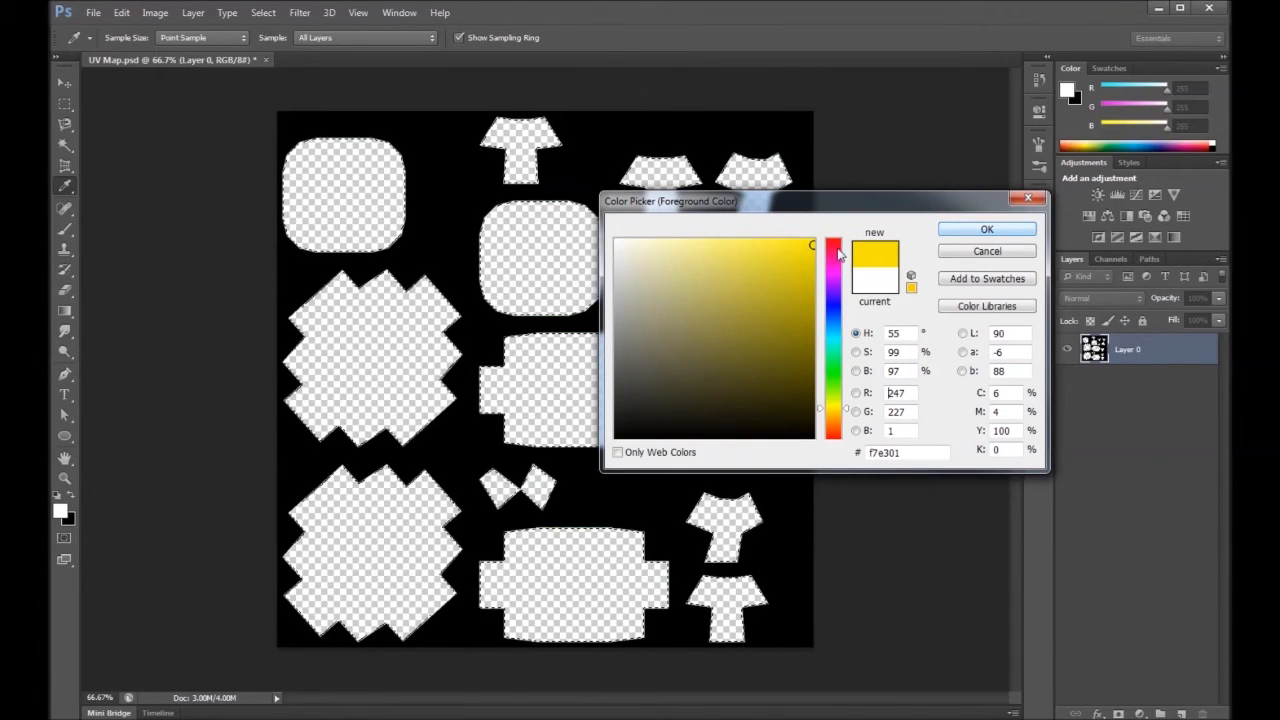
click(834, 412)
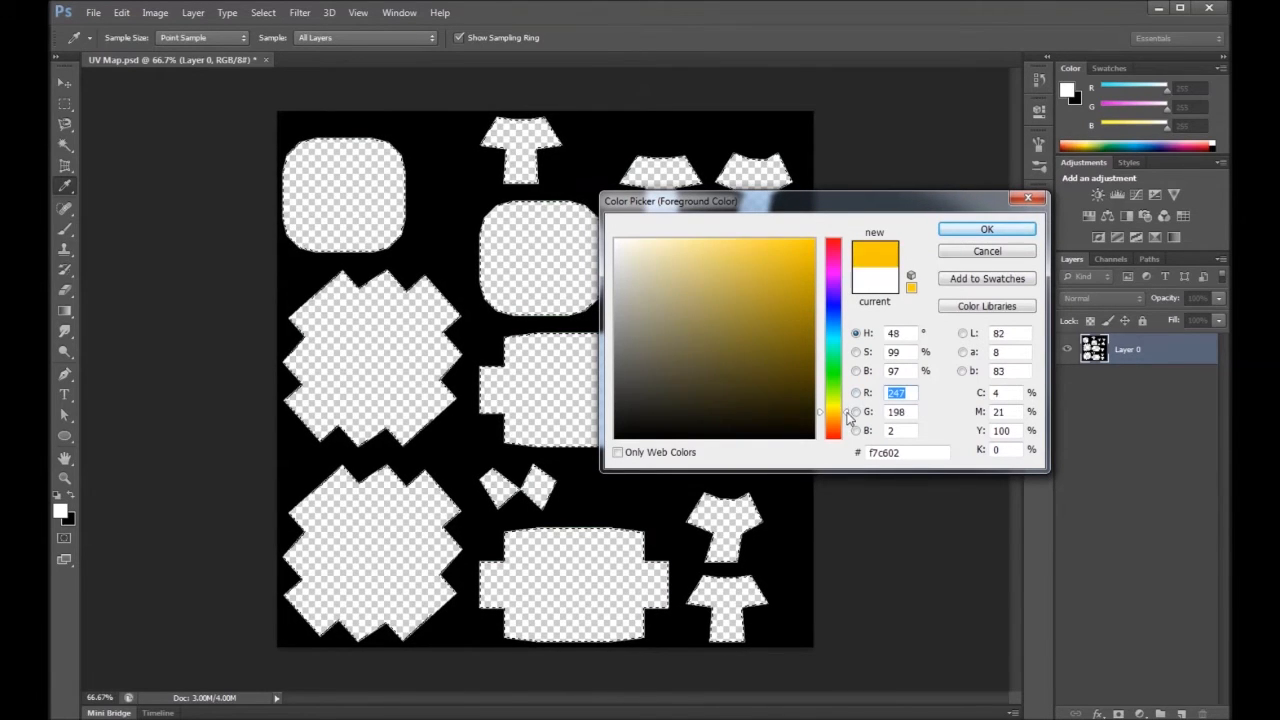
click(986, 229)
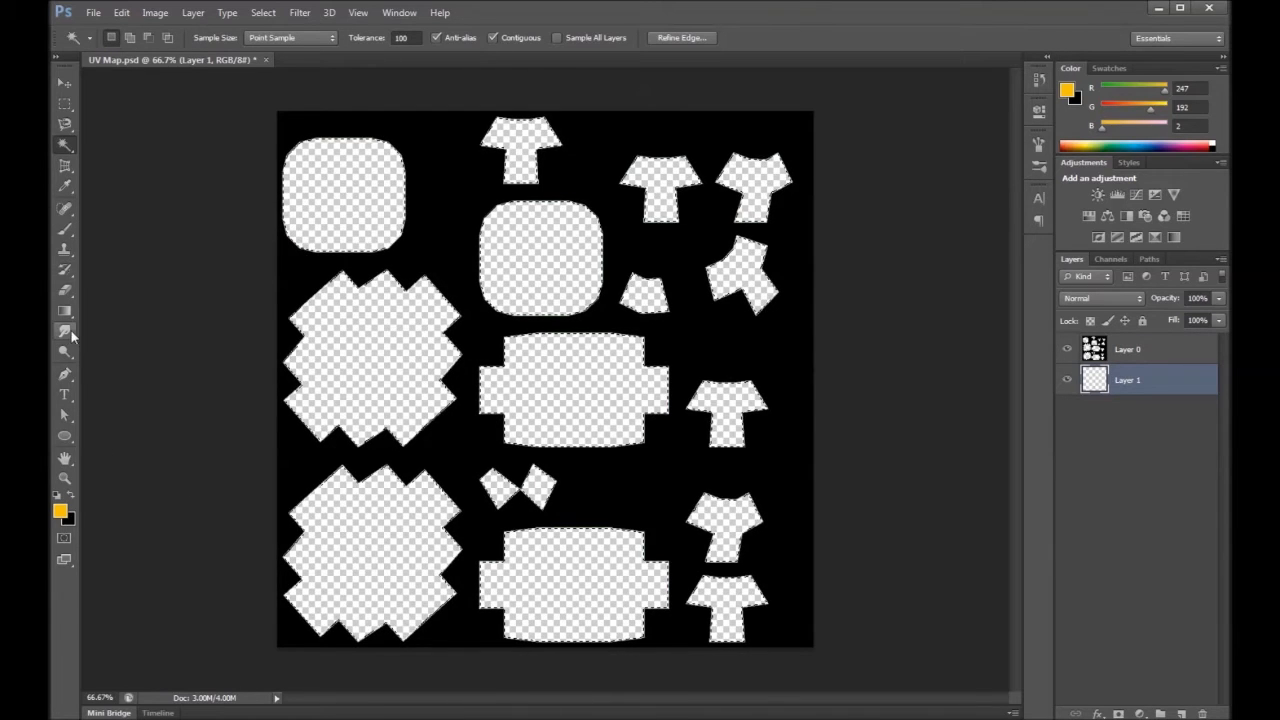
Step: Paint-bucket fill the selected islands on Layer 1 with yellow, then deselect
click(64, 310)
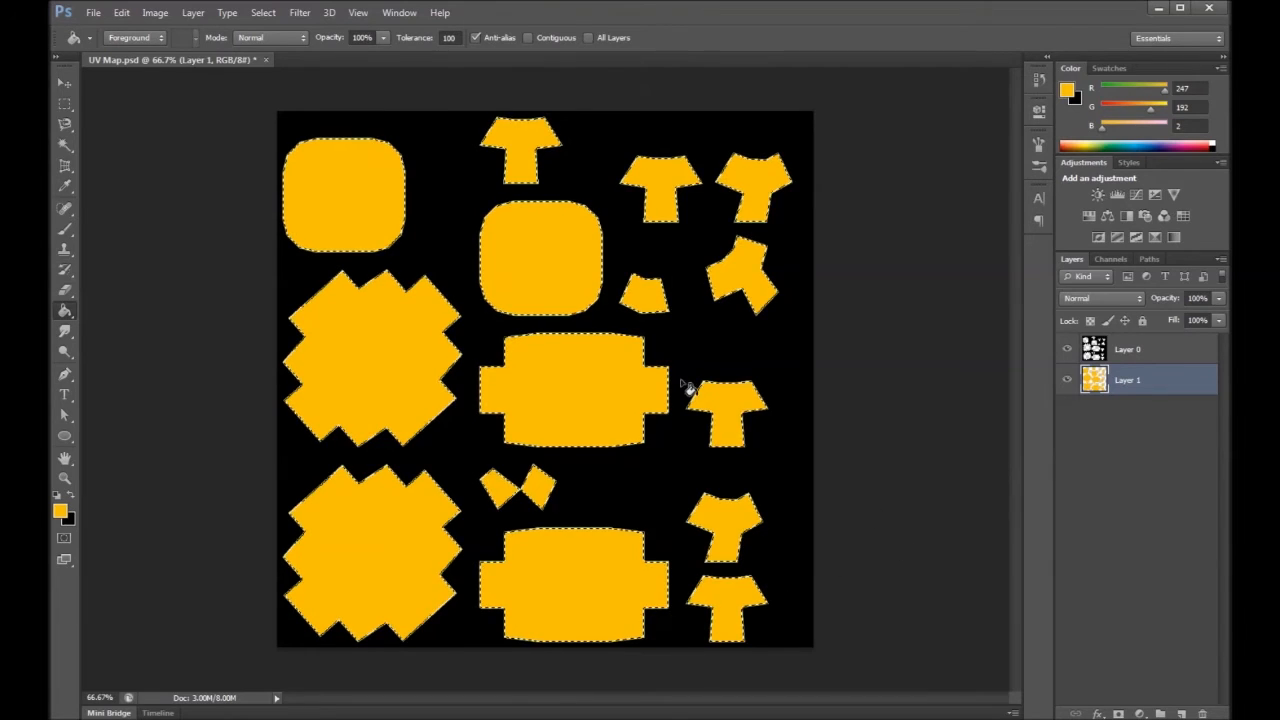
key(ctrl+d)
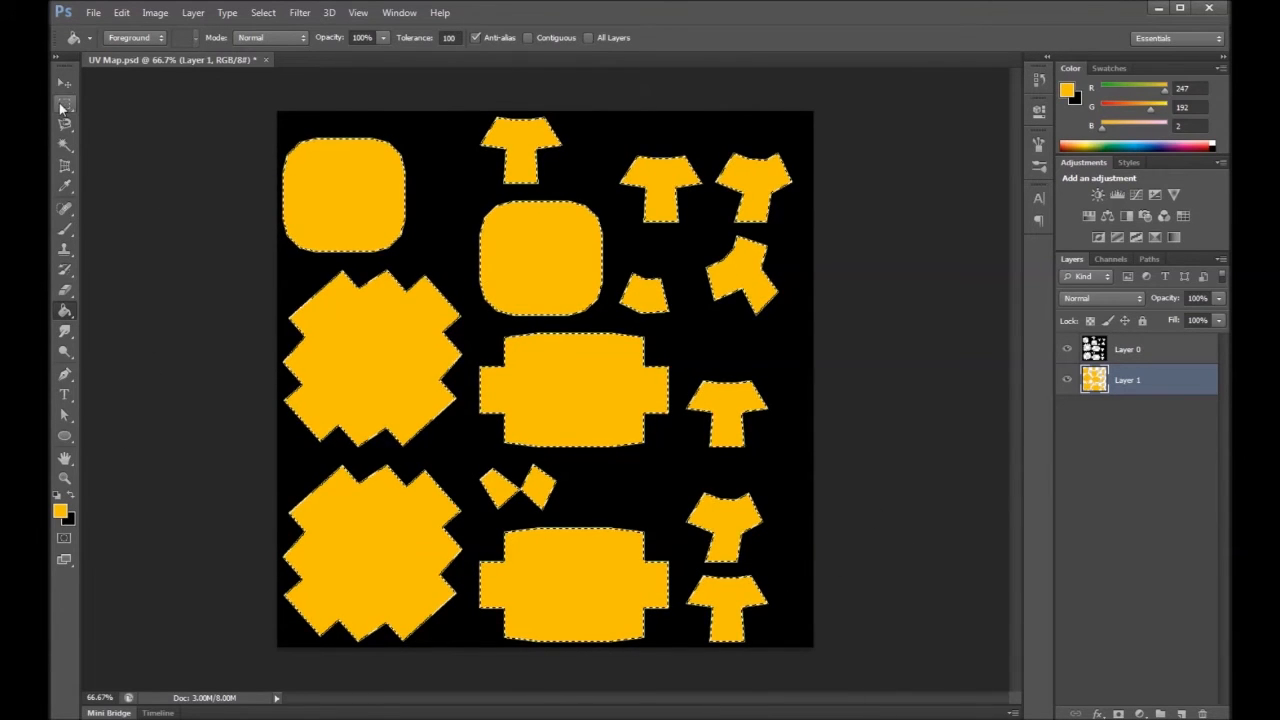
click(64, 104)
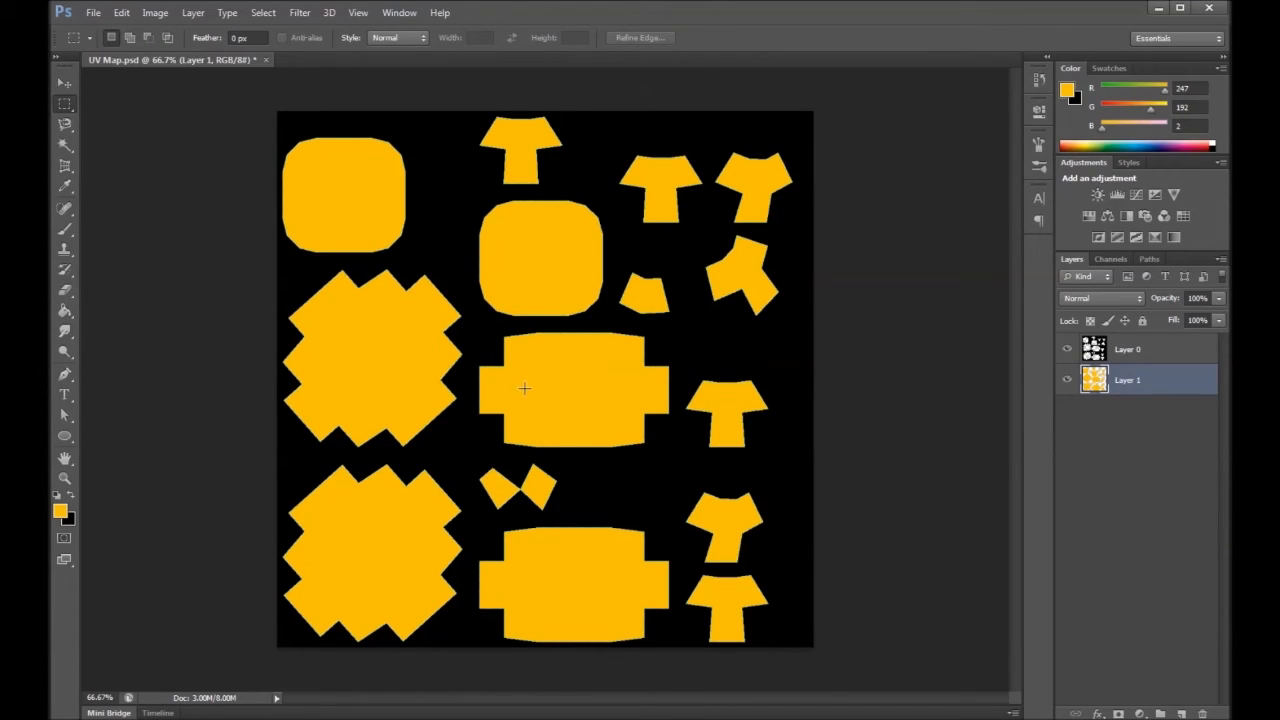
mouse_move(297, 560)
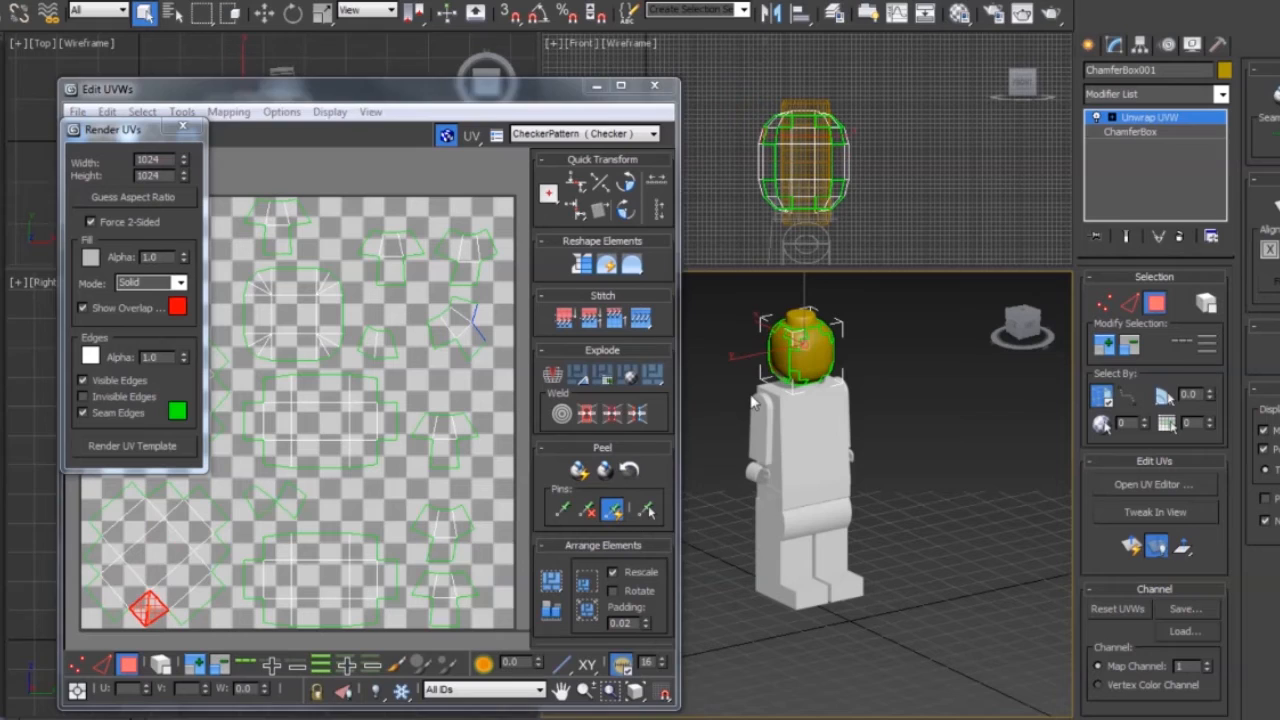
mouse_move(848, 374)
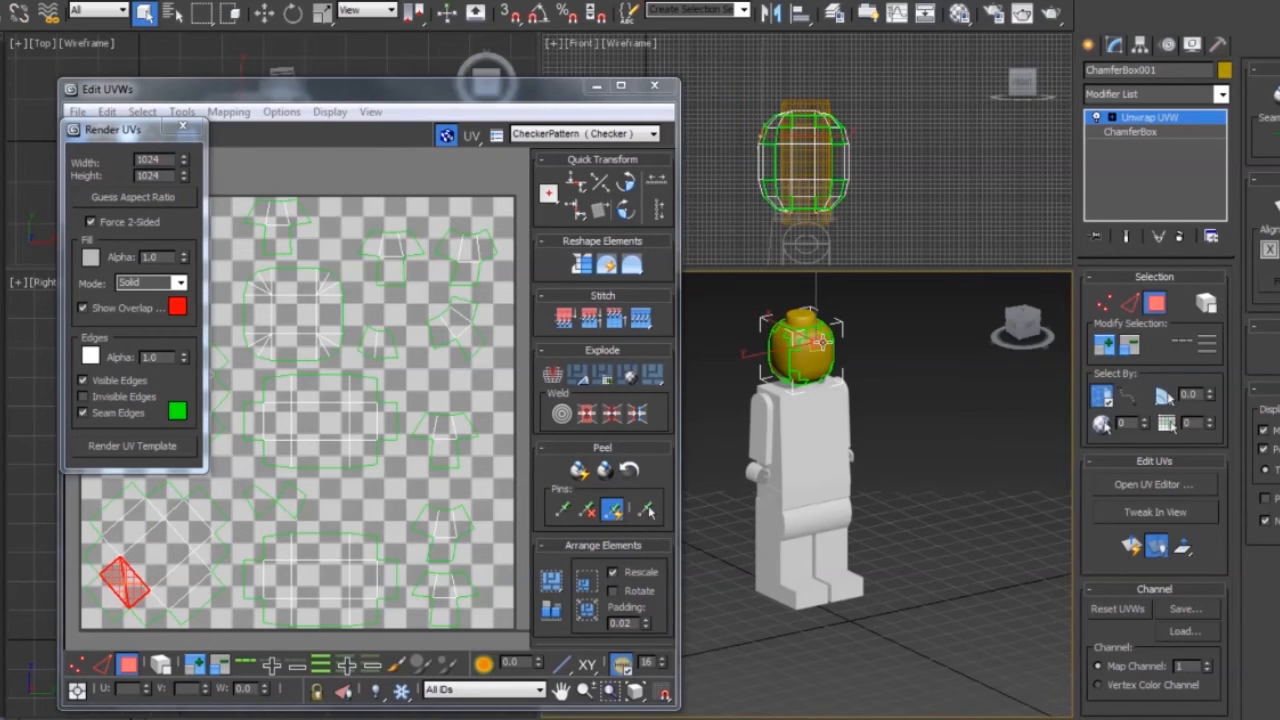
Step: Drag-select the head's front faces in the viewport to spot their UV island
drag(125, 580, 100, 555)
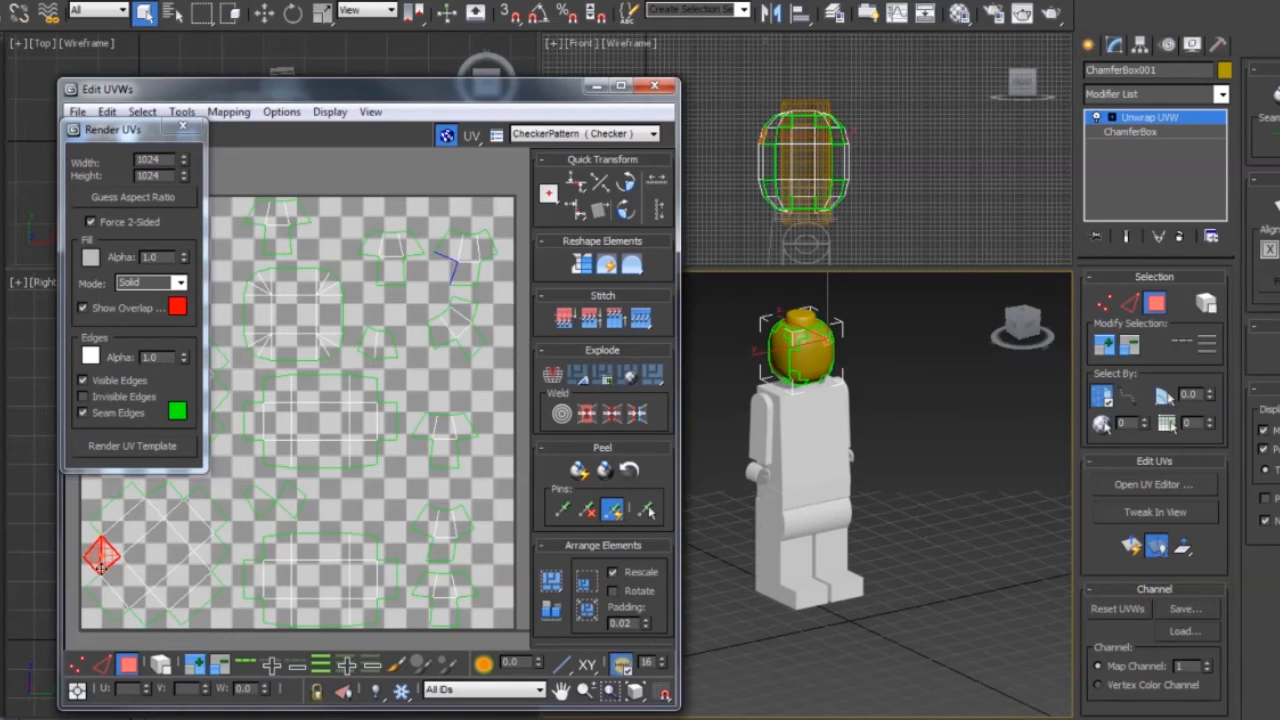
mouse_move(808, 373)
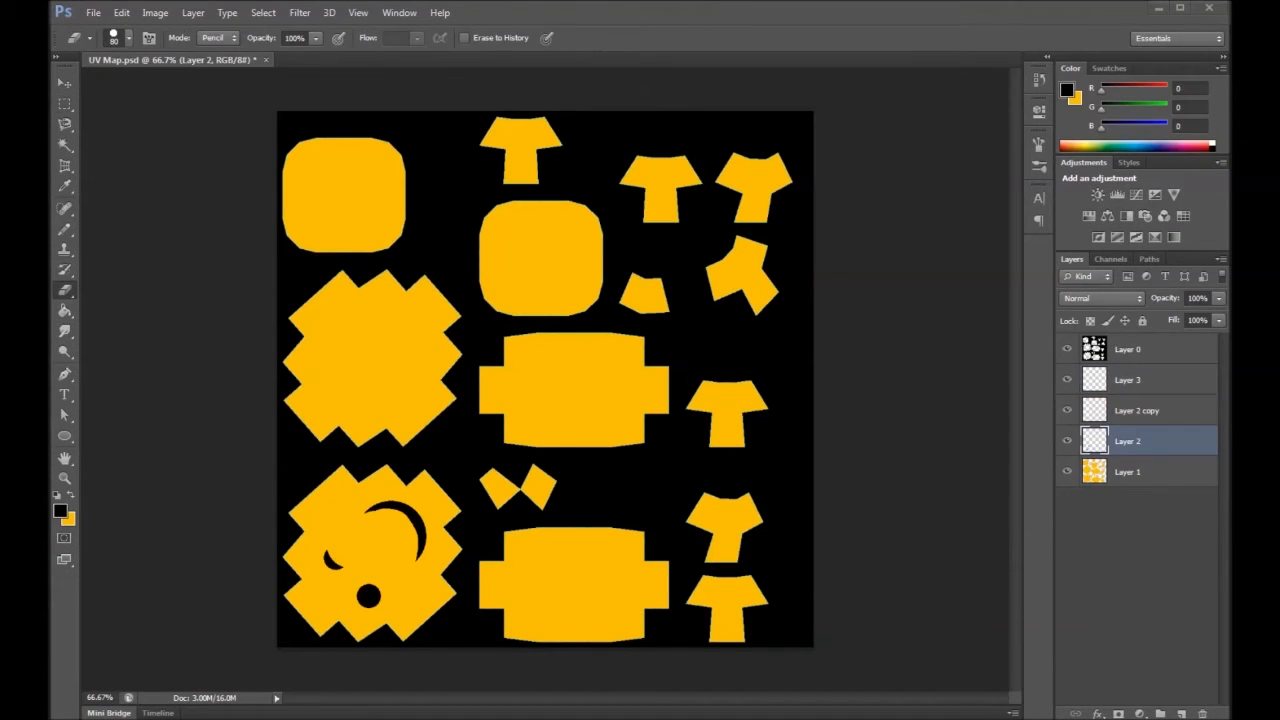
mouse_move(338, 590)
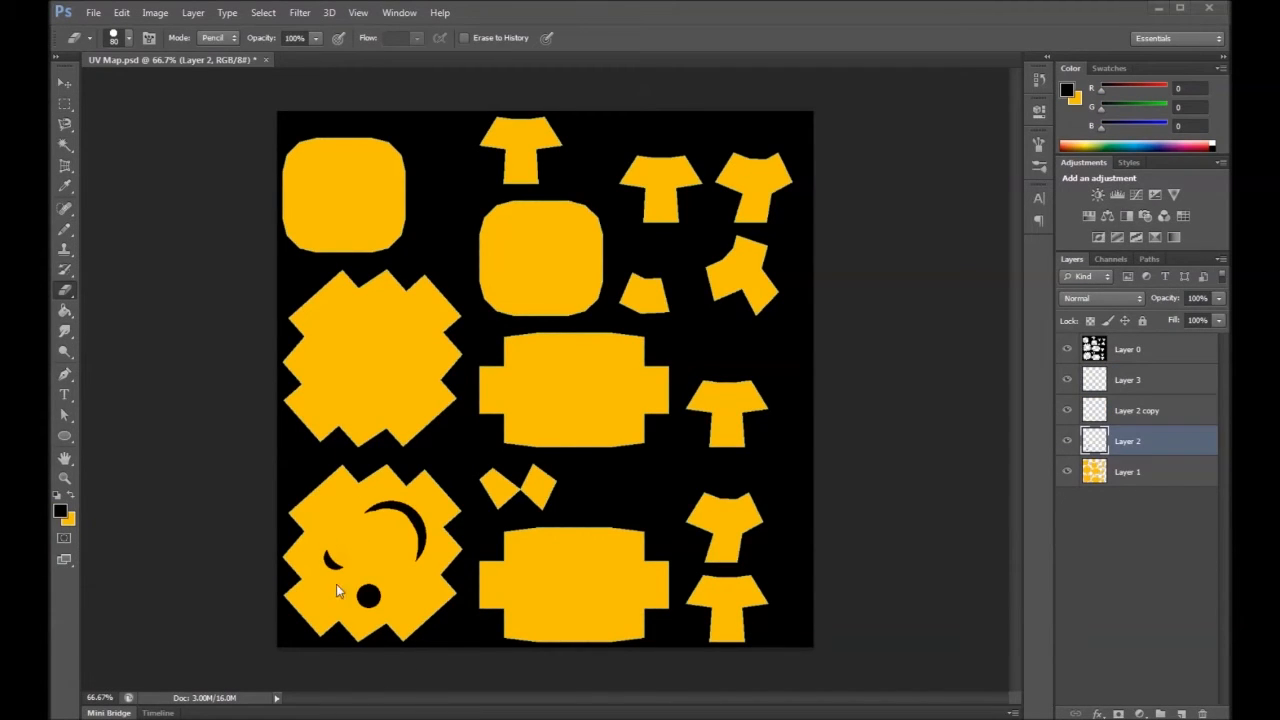
mouse_move(503, 540)
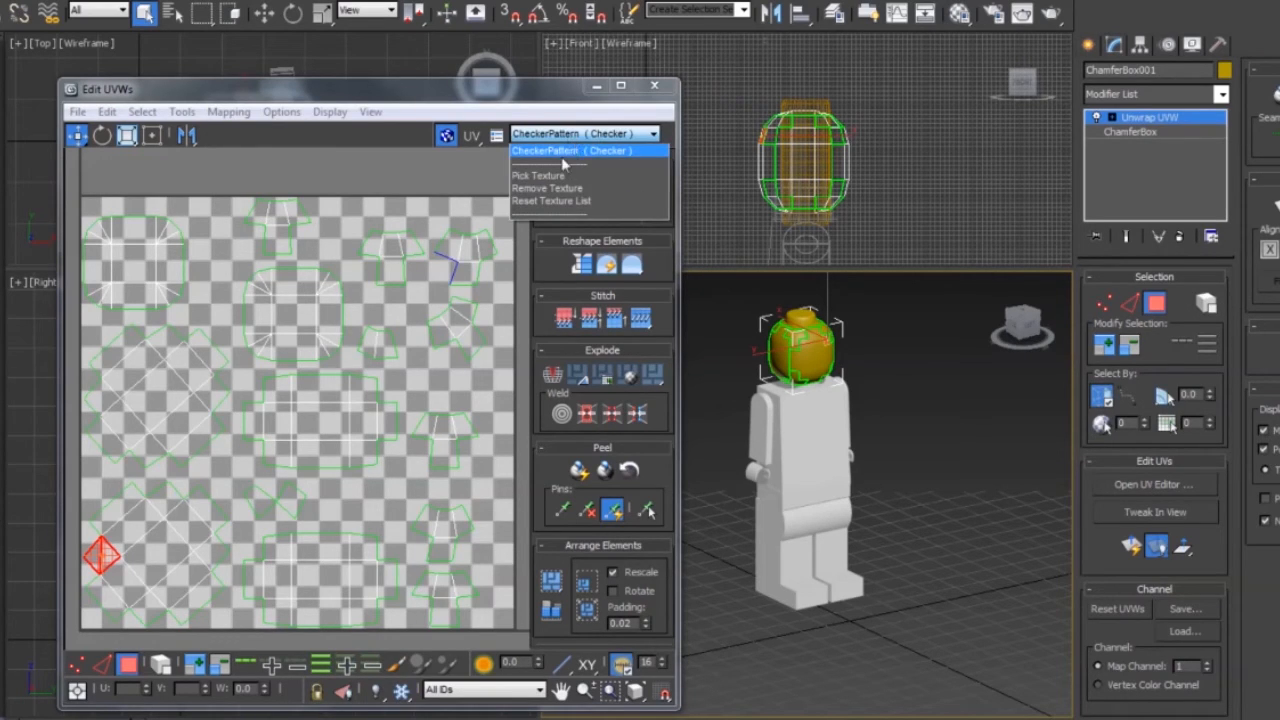
mouse_move(562, 178)
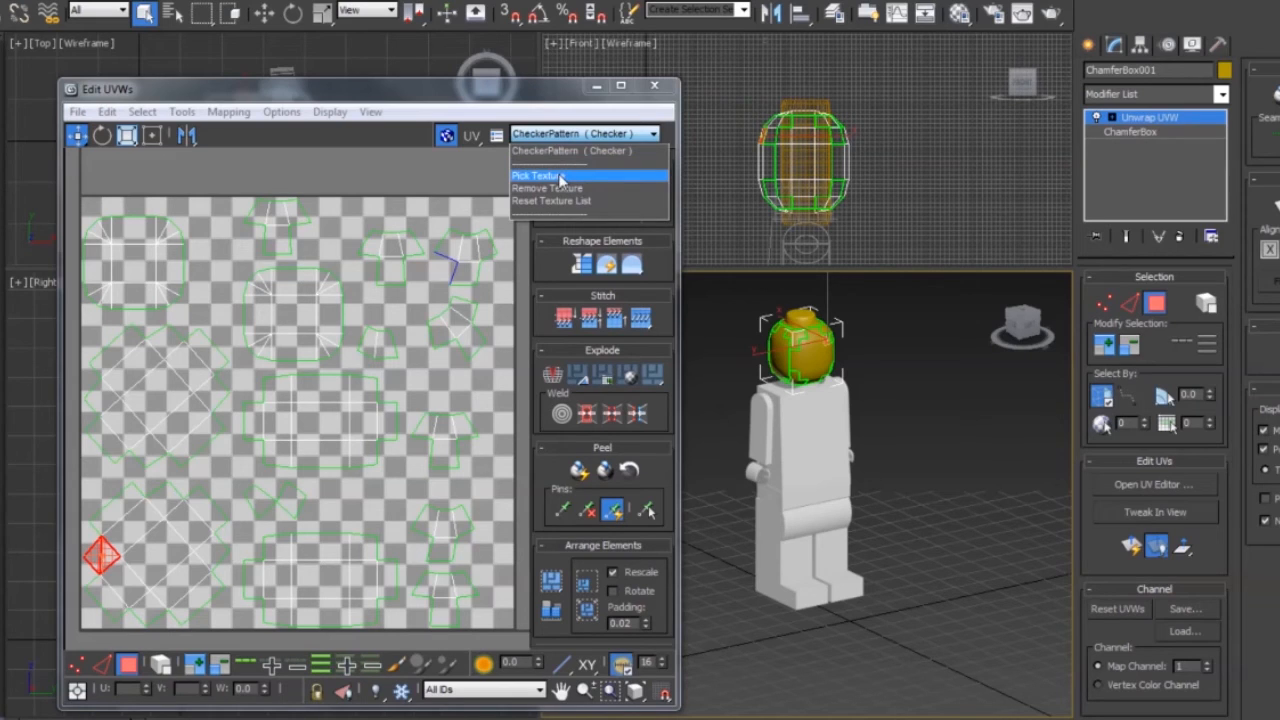
Step: Load UV Map.jpg as the Edit UVWs background texture via Pick Texture
click(536, 176)
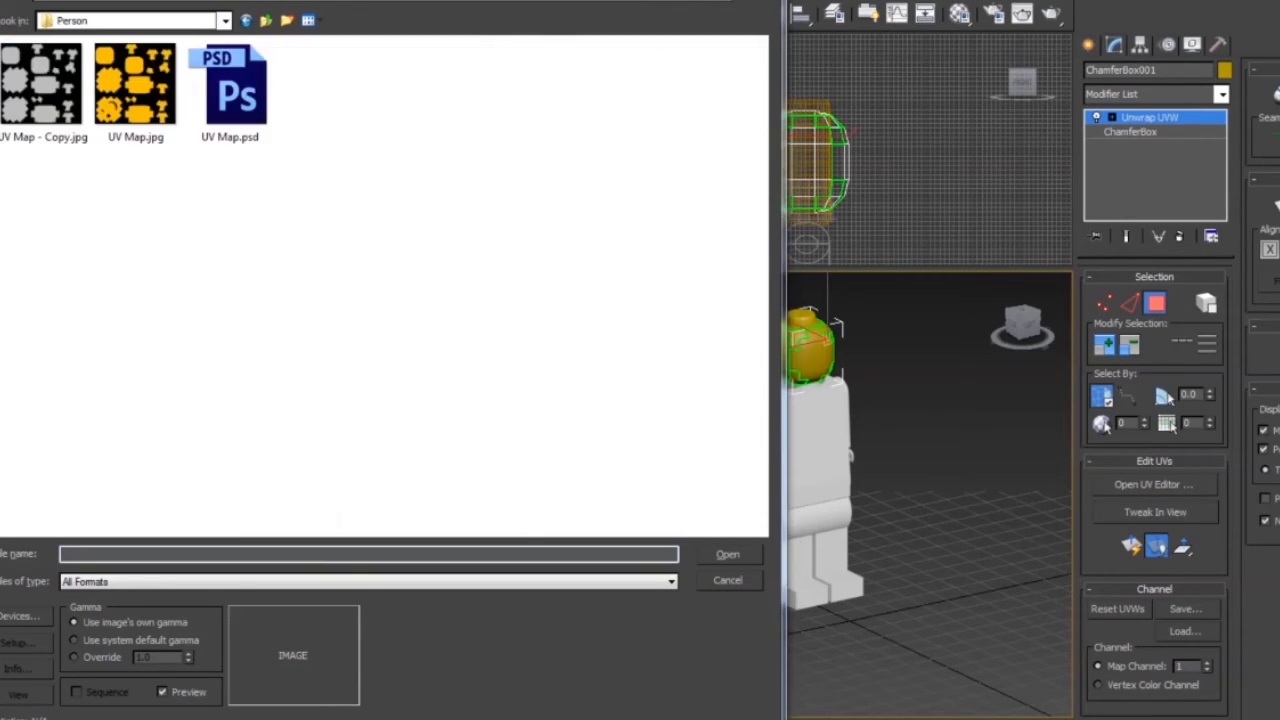
click(135, 85)
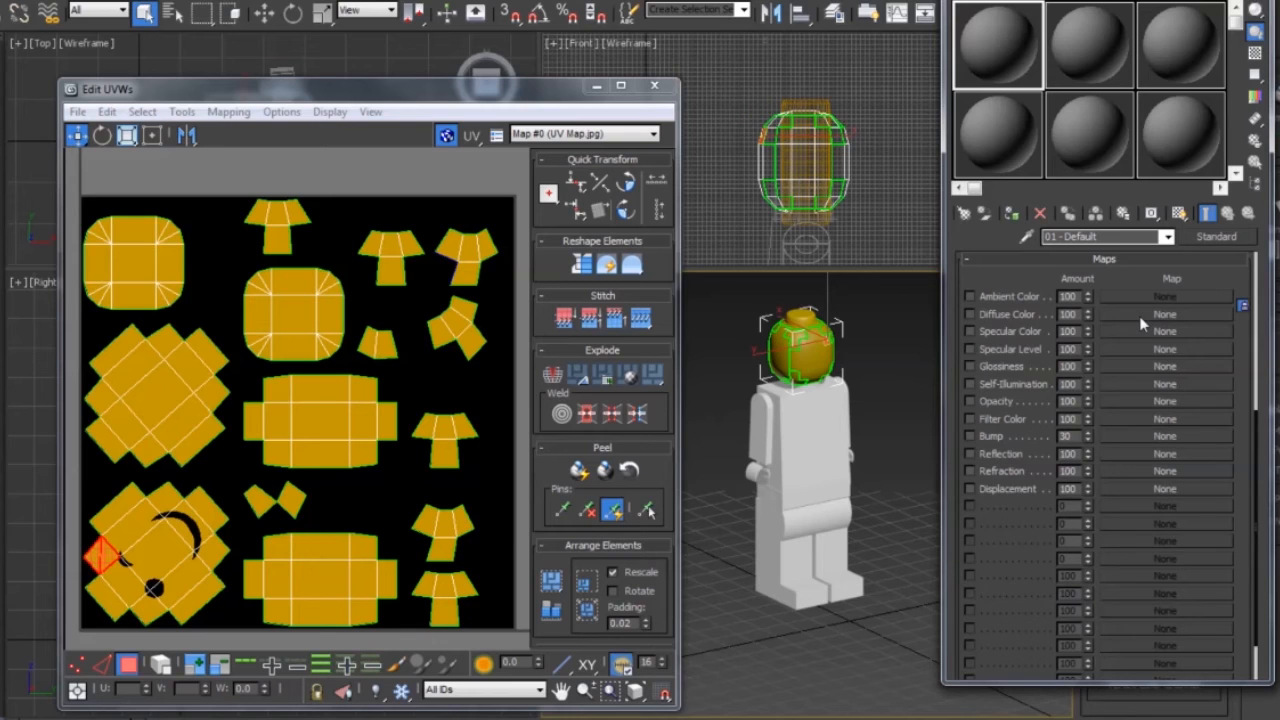
Step: Load UV Map.jpg as a Bitmap into the 01 - Default material's Diffuse Color slot
click(1164, 314)
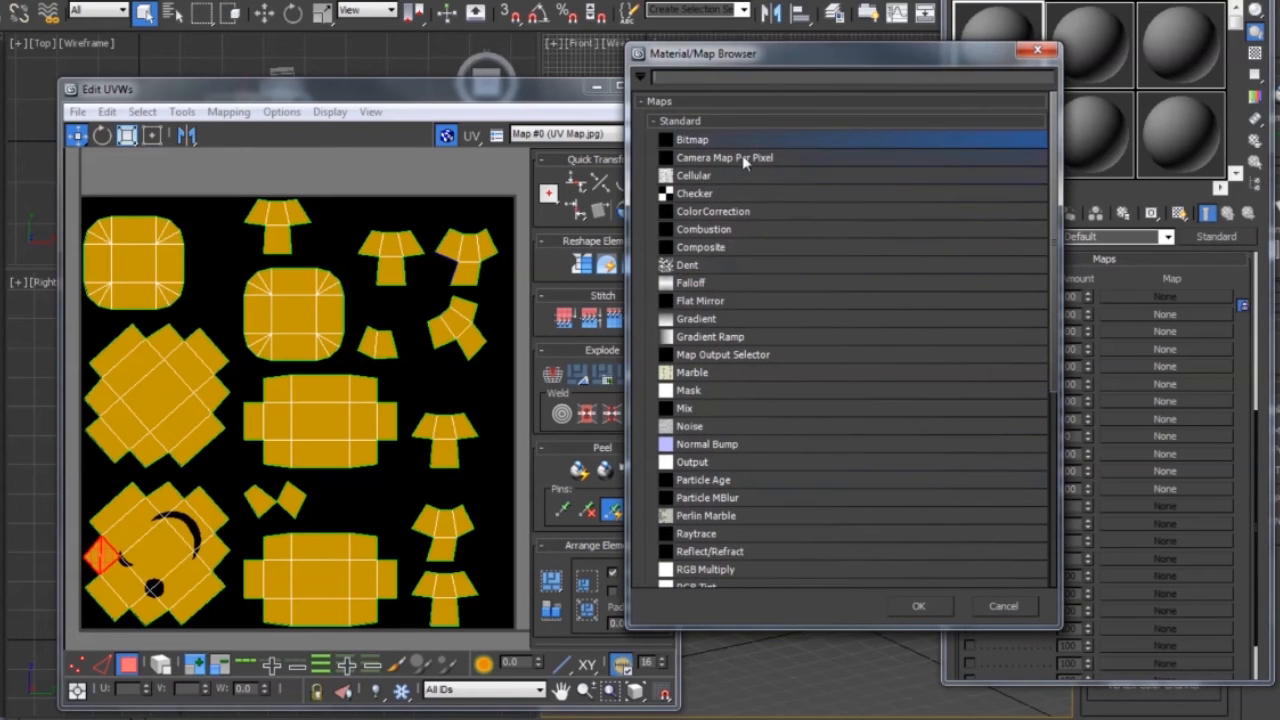
double_click(692, 139)
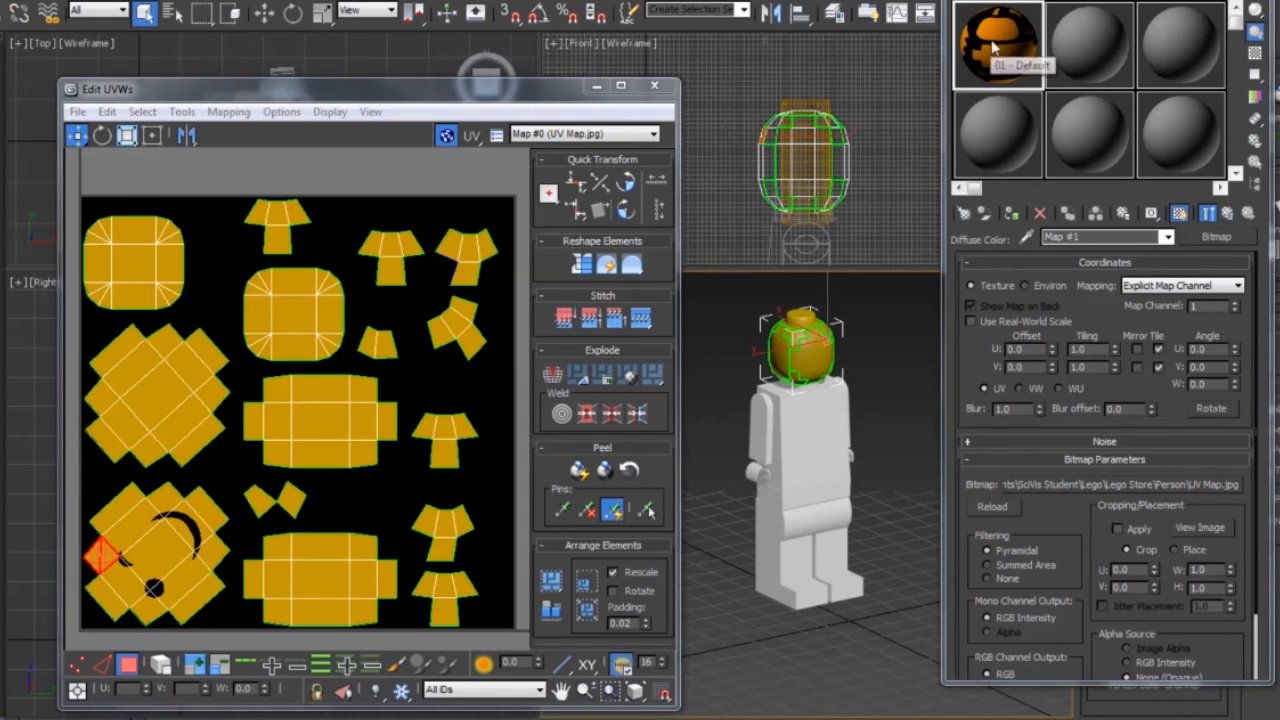
mouse_move(815, 365)
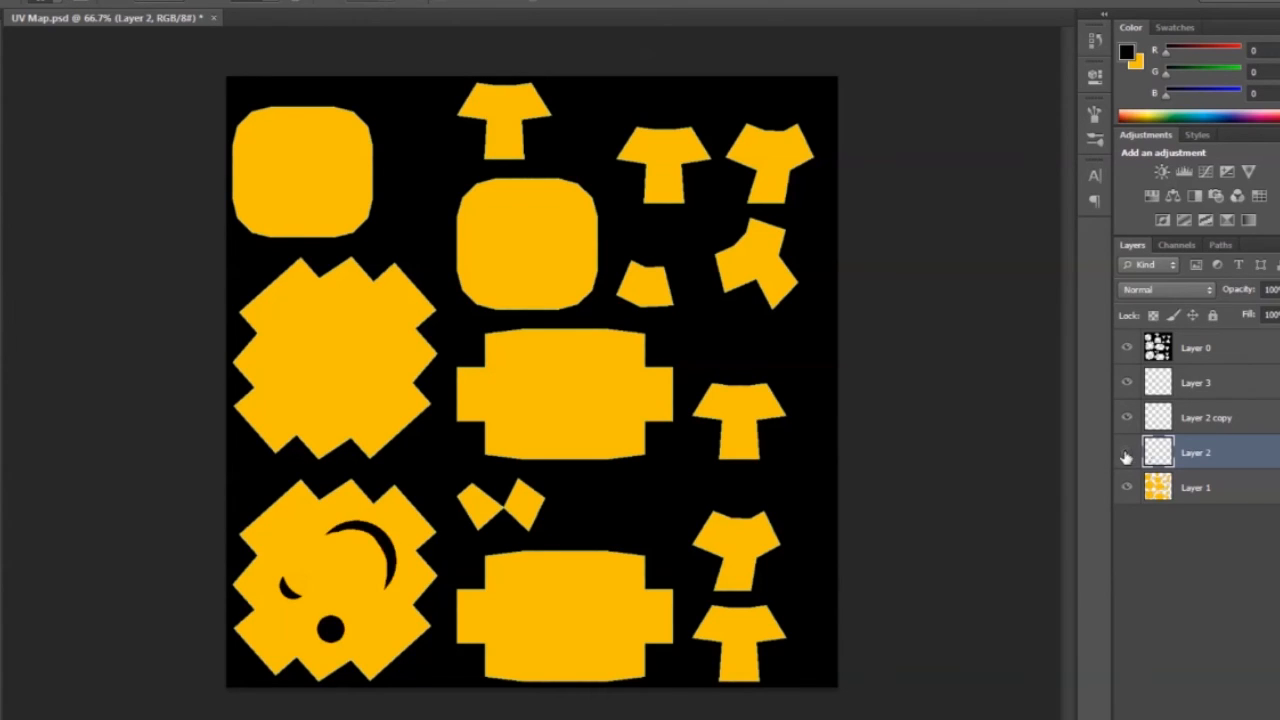
mouse_move(1127, 420)
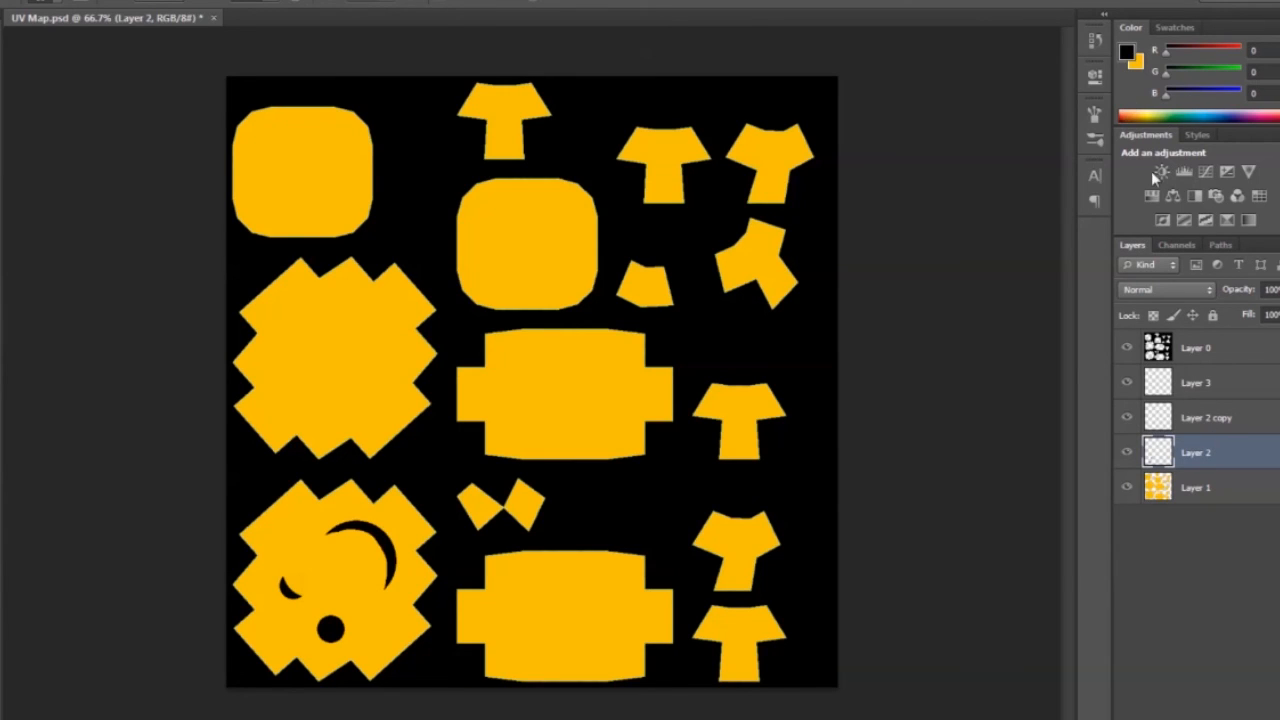
mouse_move(1152, 197)
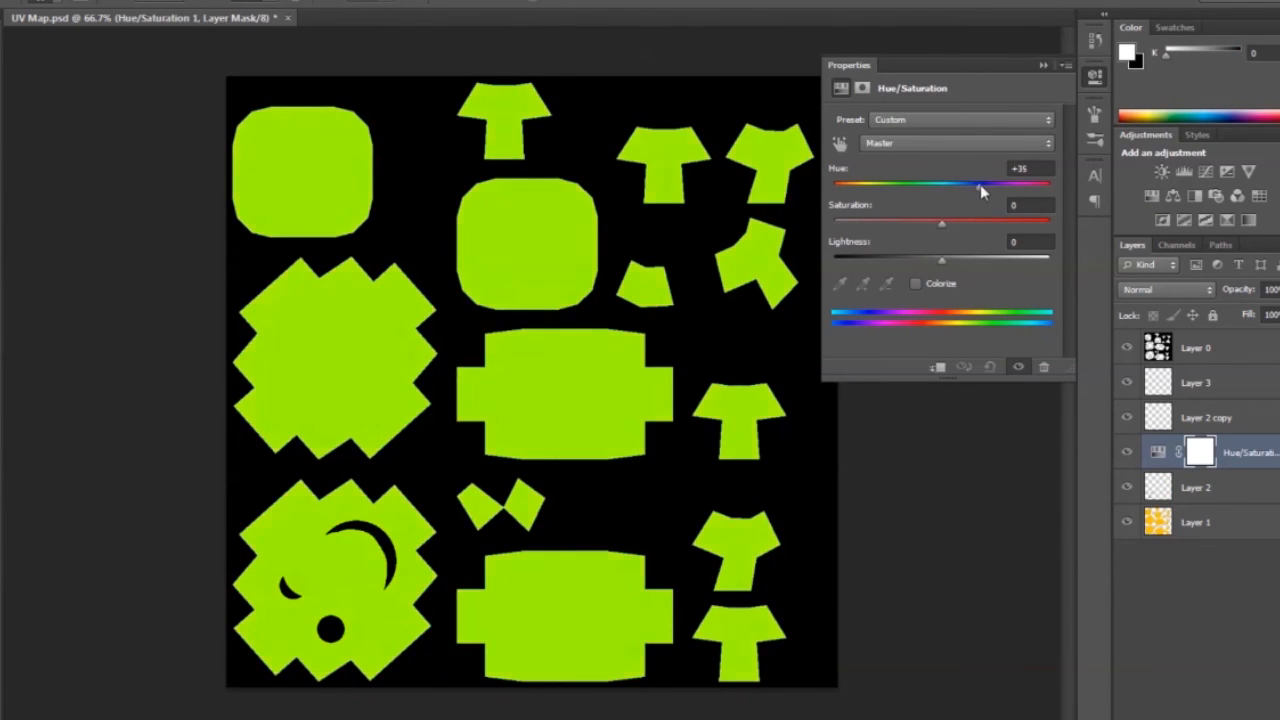
Step: Drag the Hue/Saturation Hue slider to about +44 so the yellow shapes turn green
drag(970, 183, 990, 183)
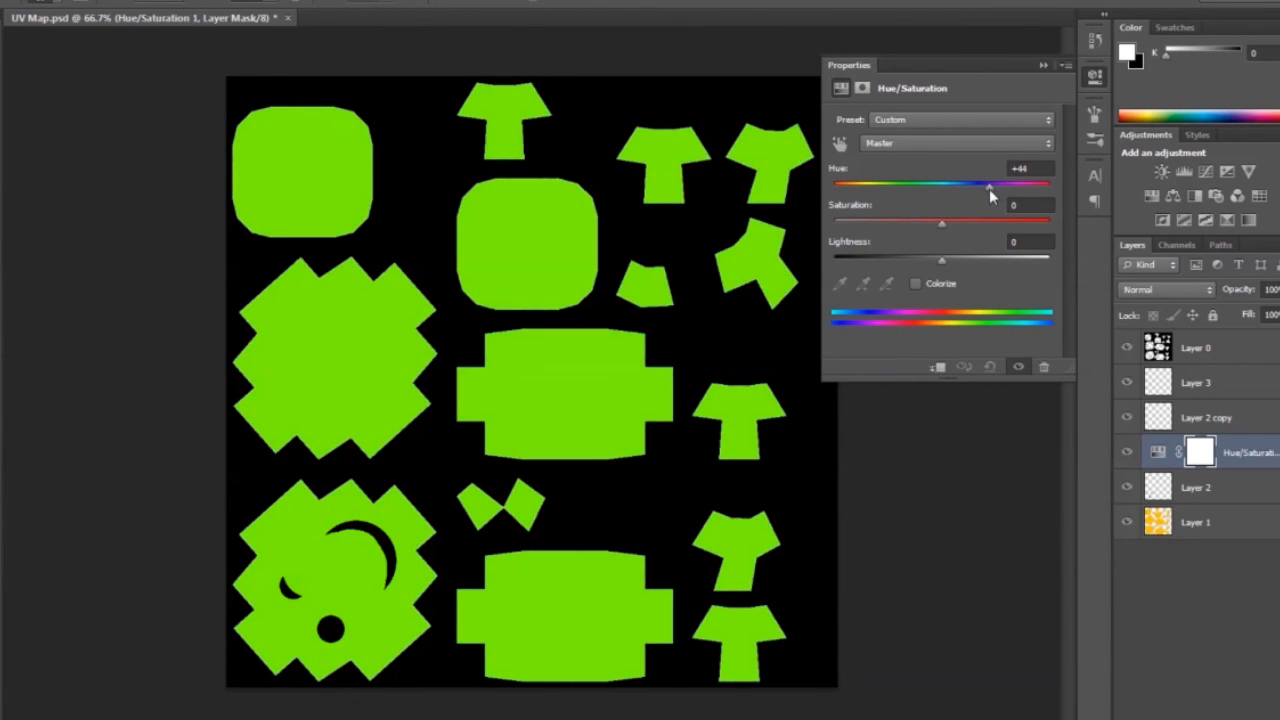
click(25, 5)
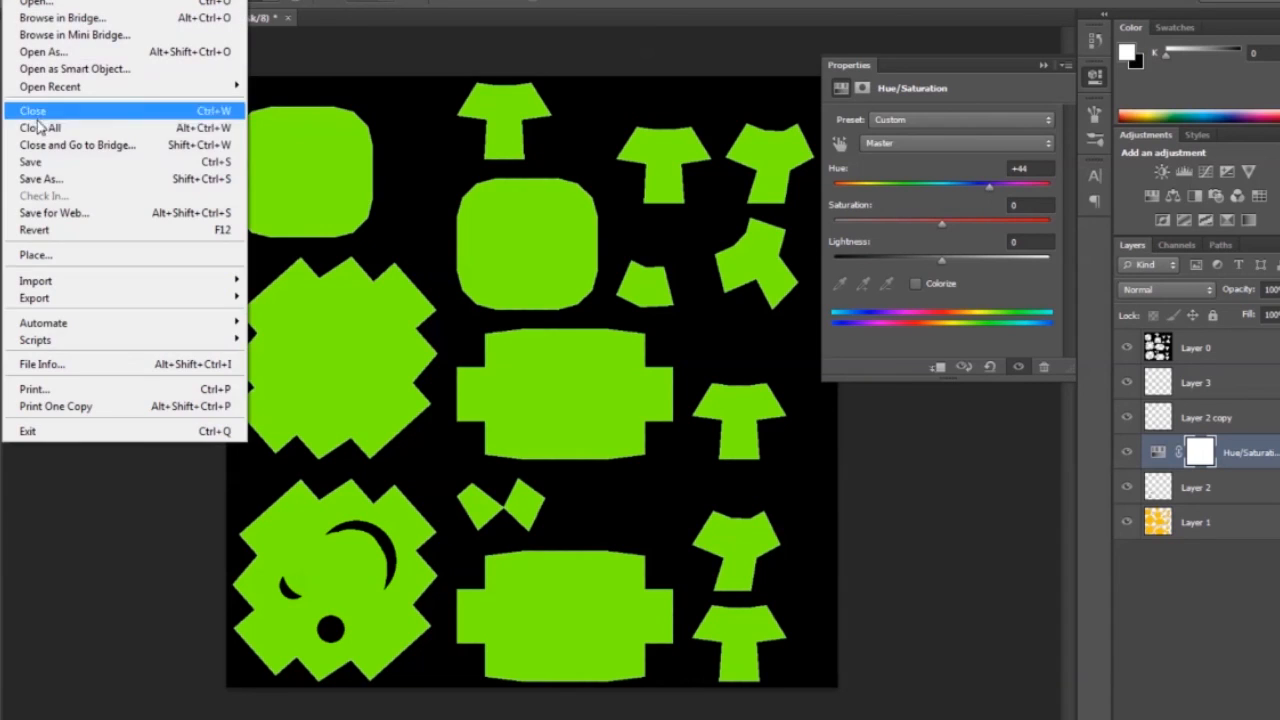
Step: Save As JPEG over the existing UV Map.jpg in the Person folder
click(41, 179)
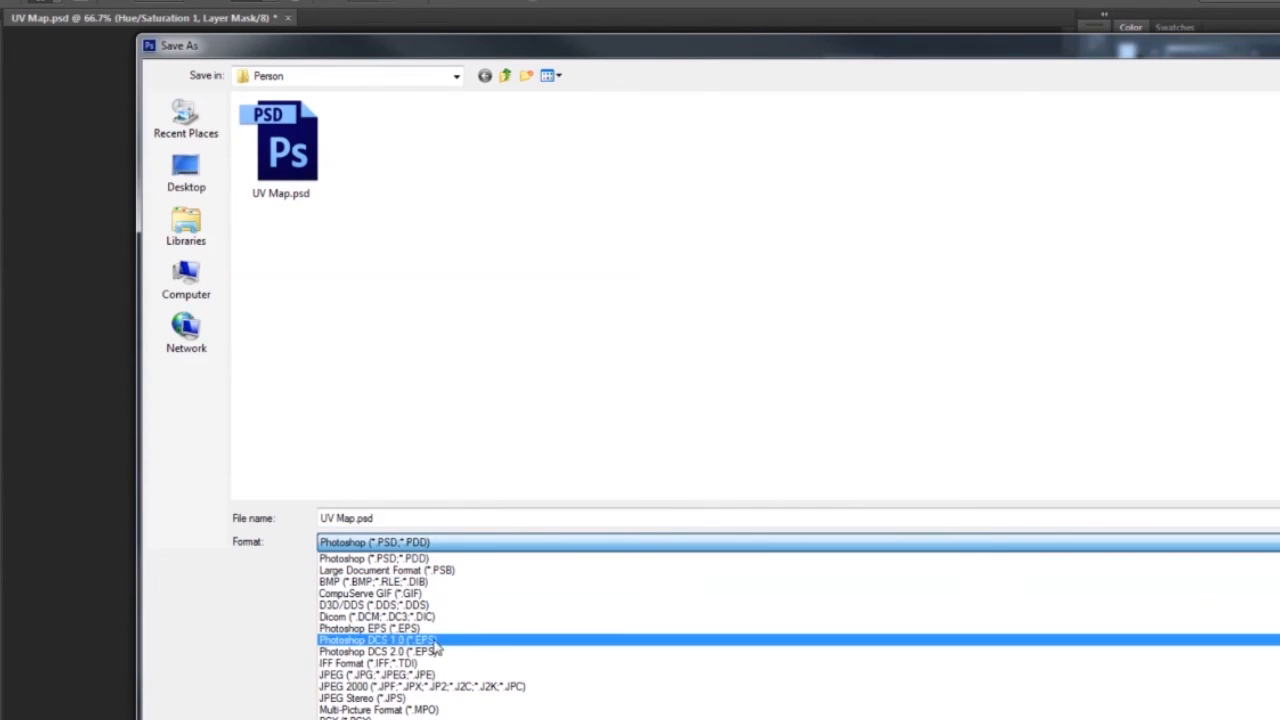
click(377, 674)
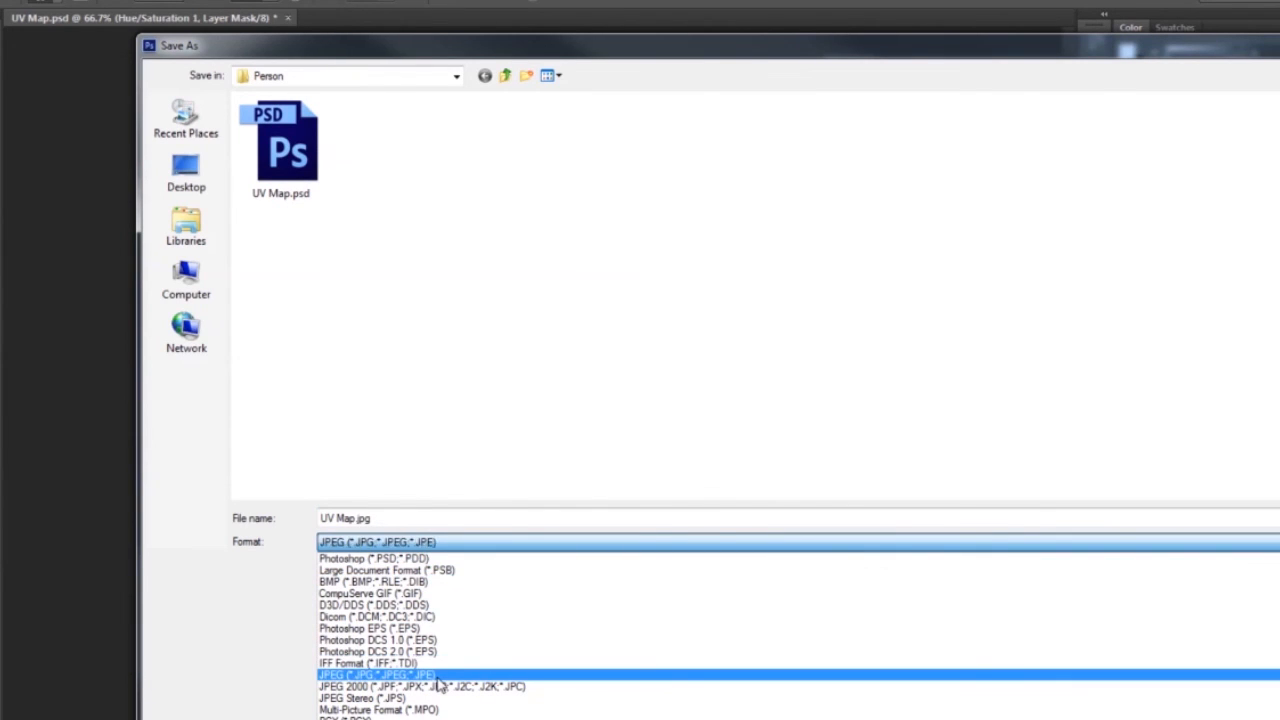
click(377, 675)
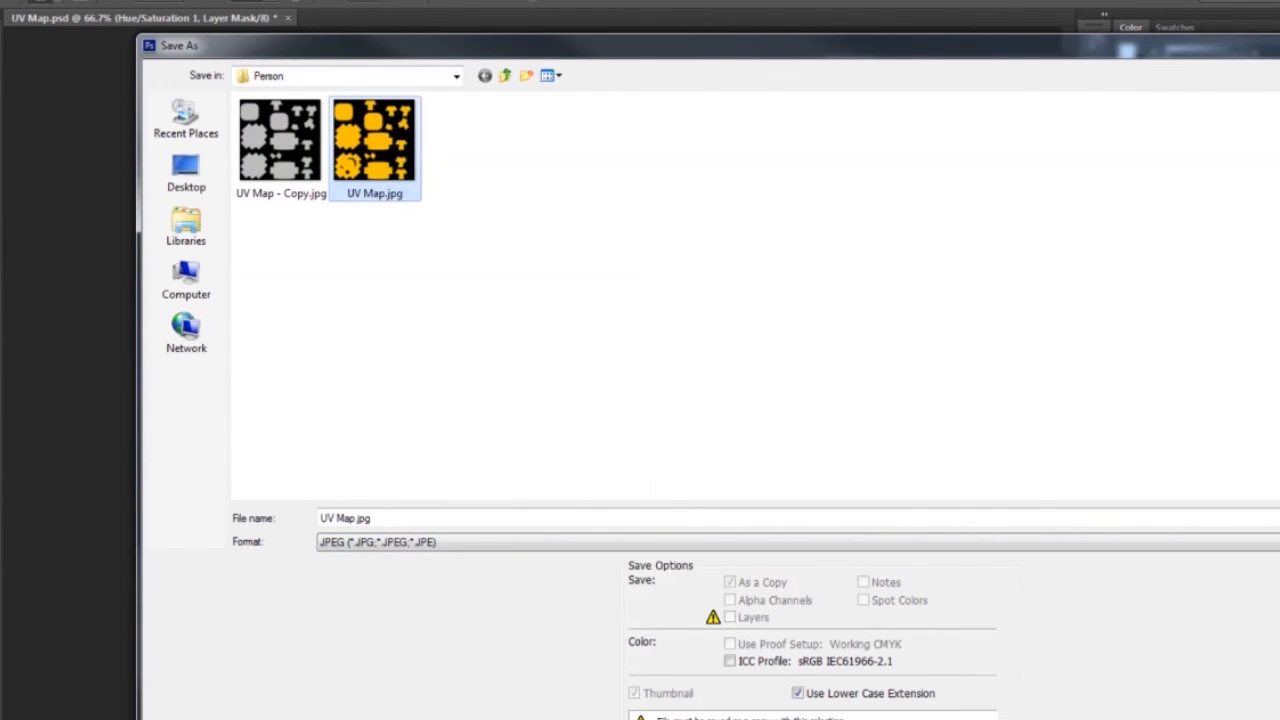